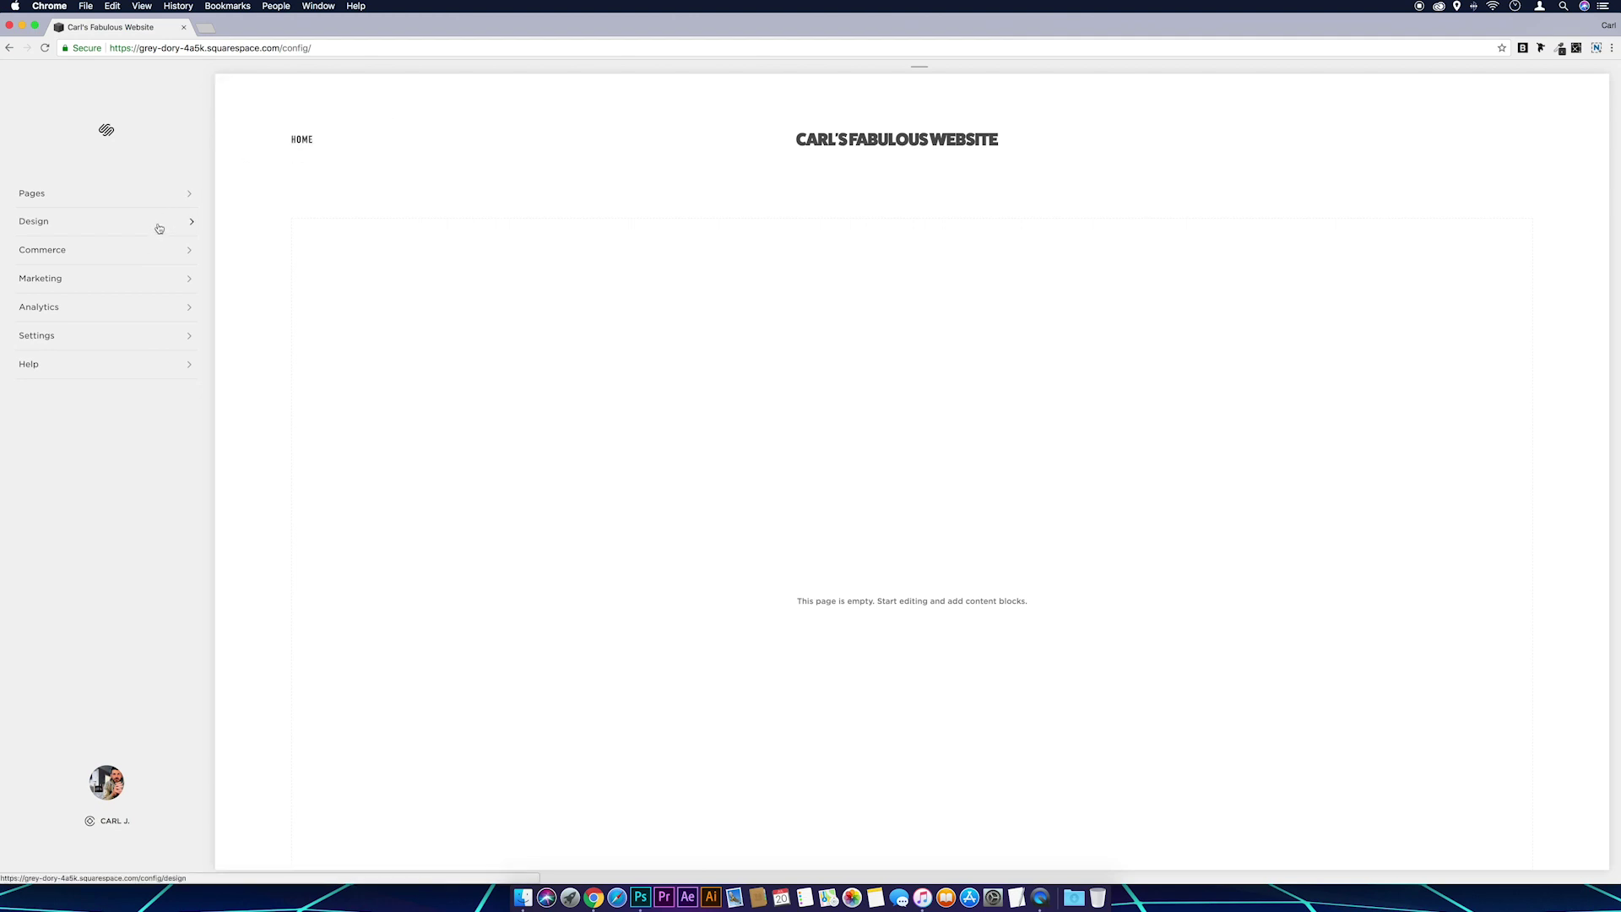
In the Style Editor, place the site title at Top Center and the navigation at Top Left
left_click(34, 221)
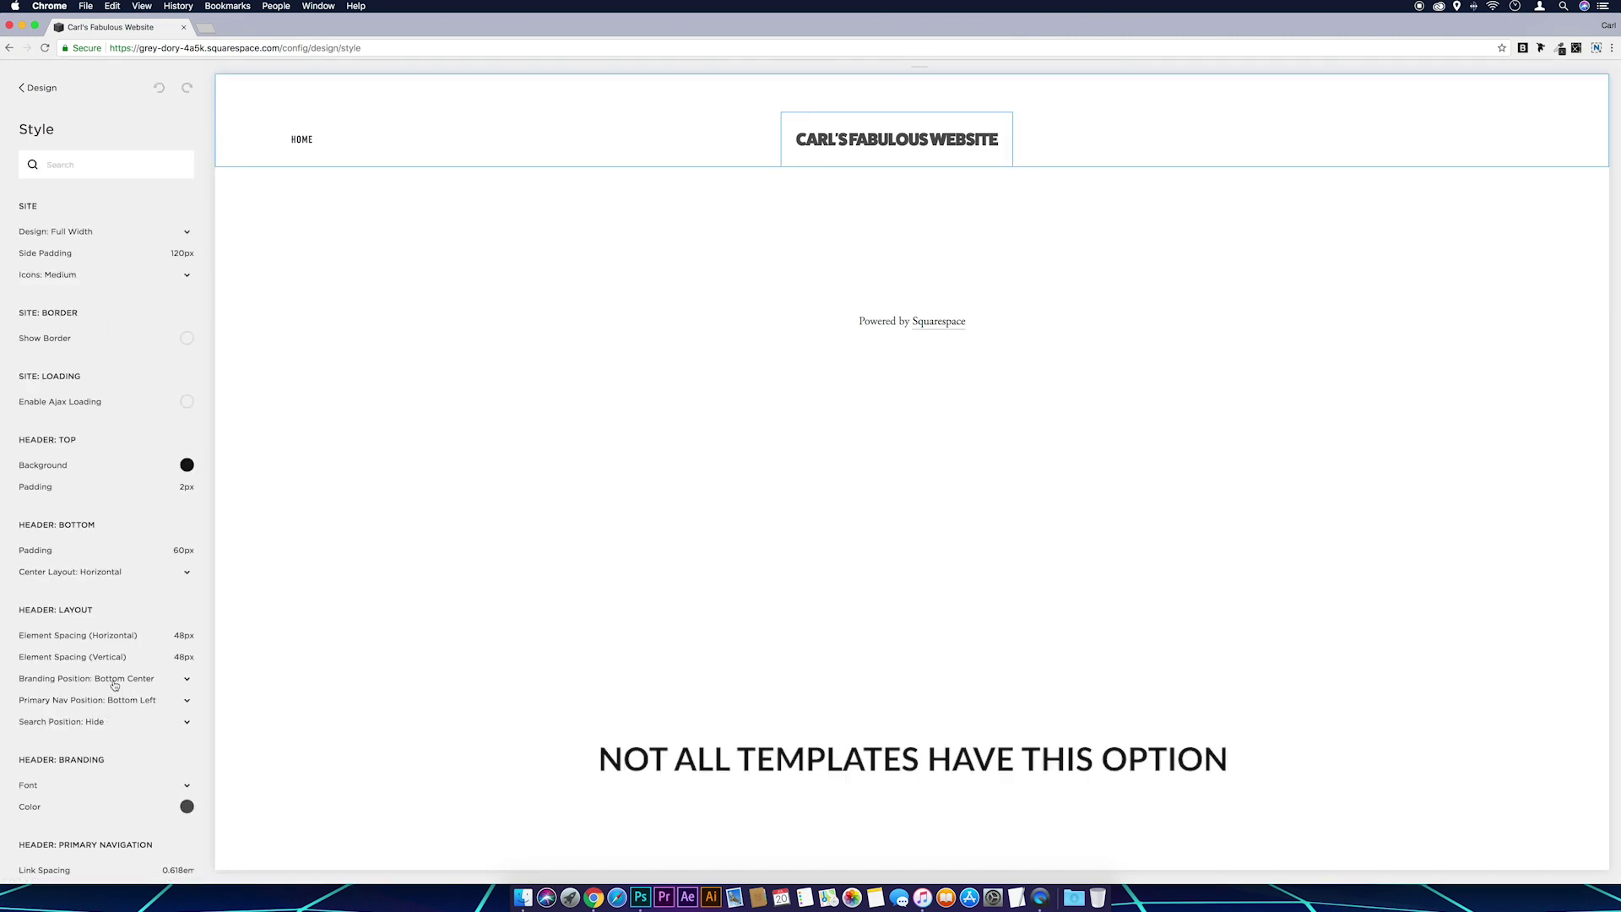
left_click(100, 679)
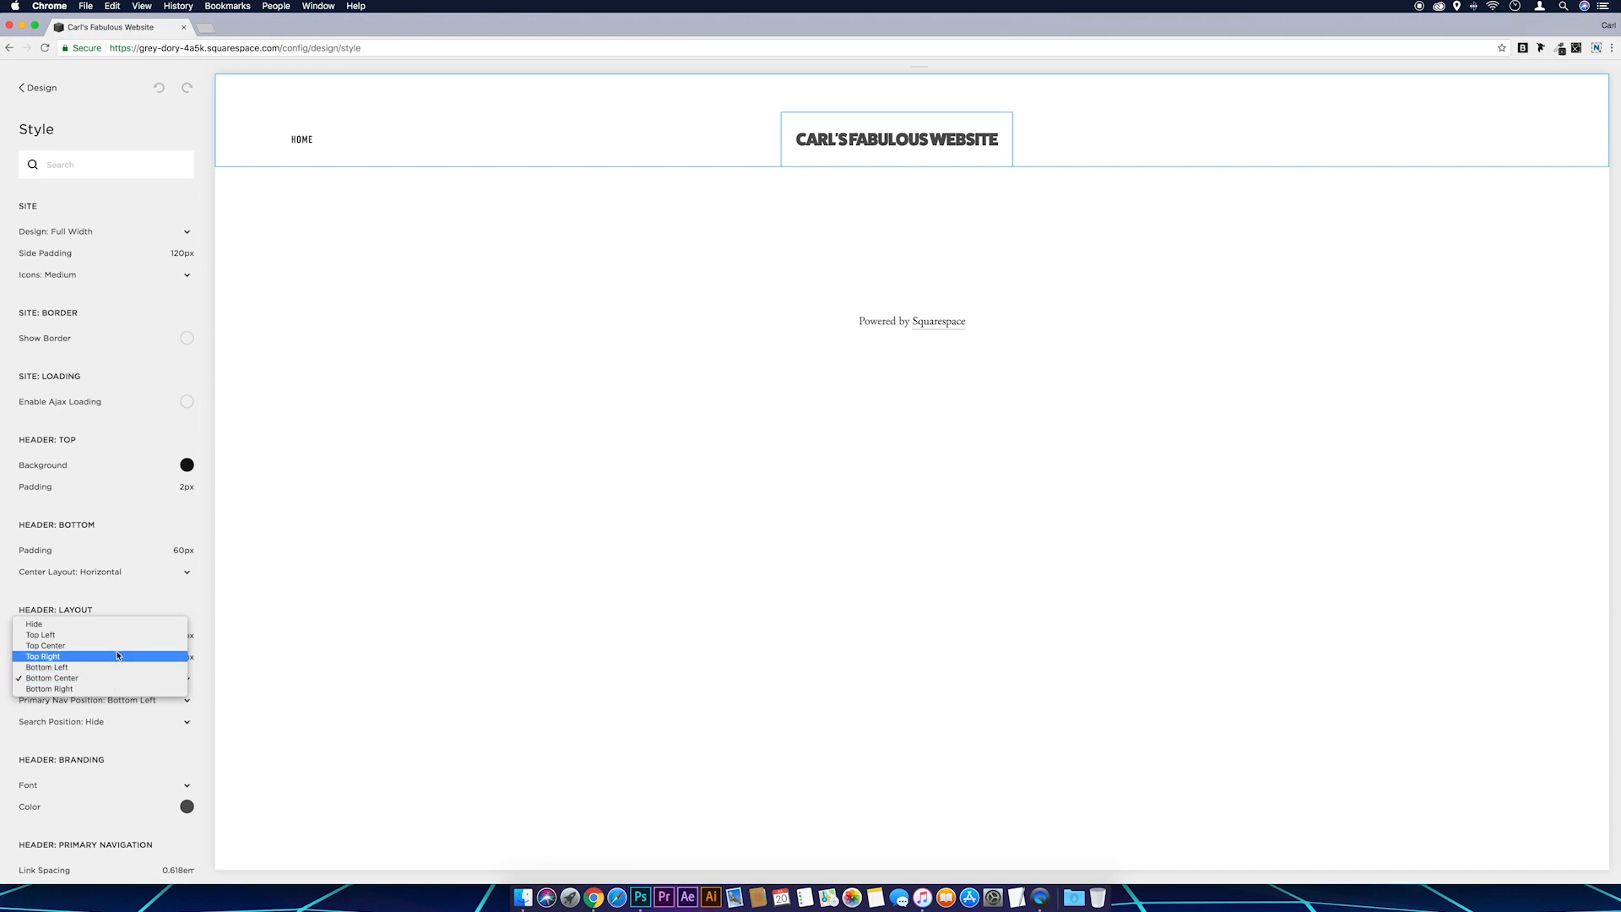
left_click(44, 645)
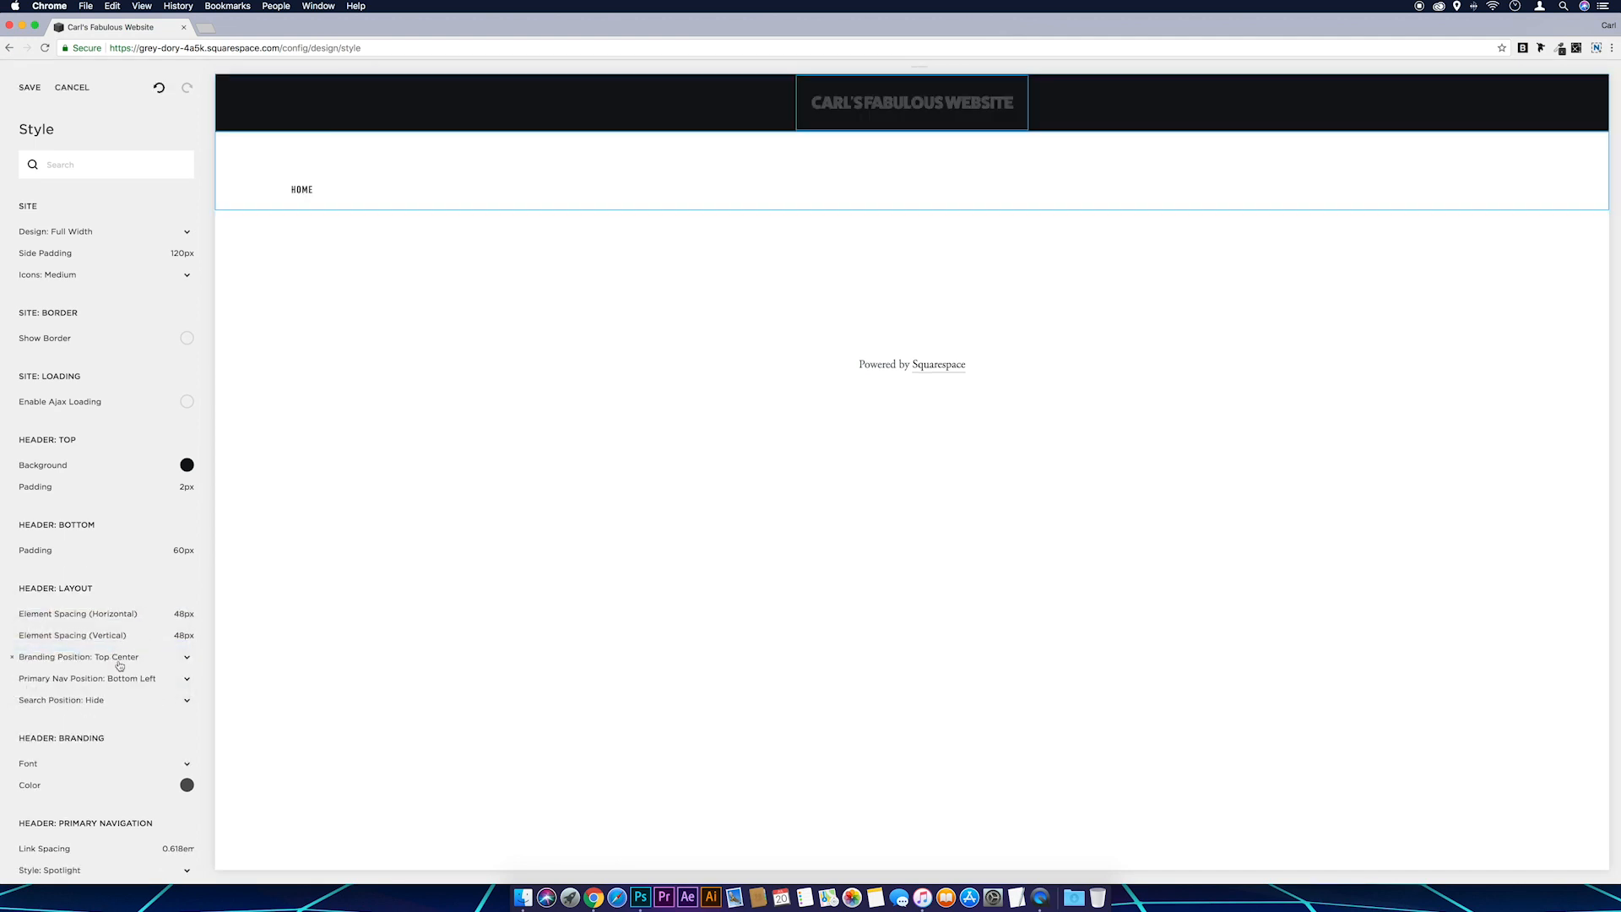
left_click(101, 678)
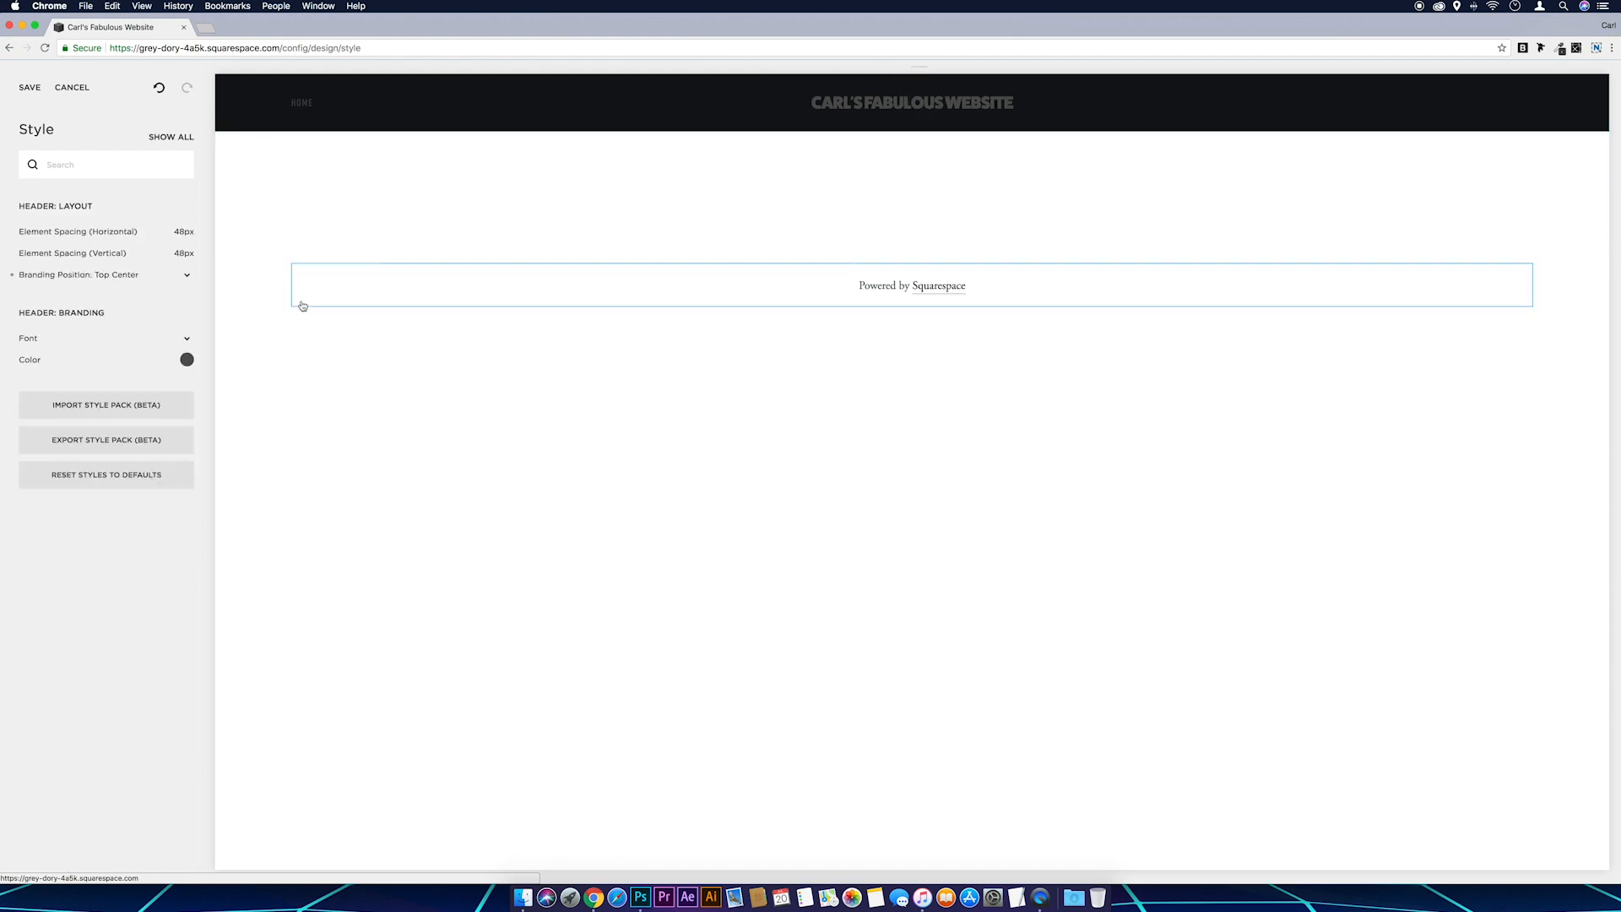
Set the header branding colour and primary navigation colour to white
left_click(186, 360)
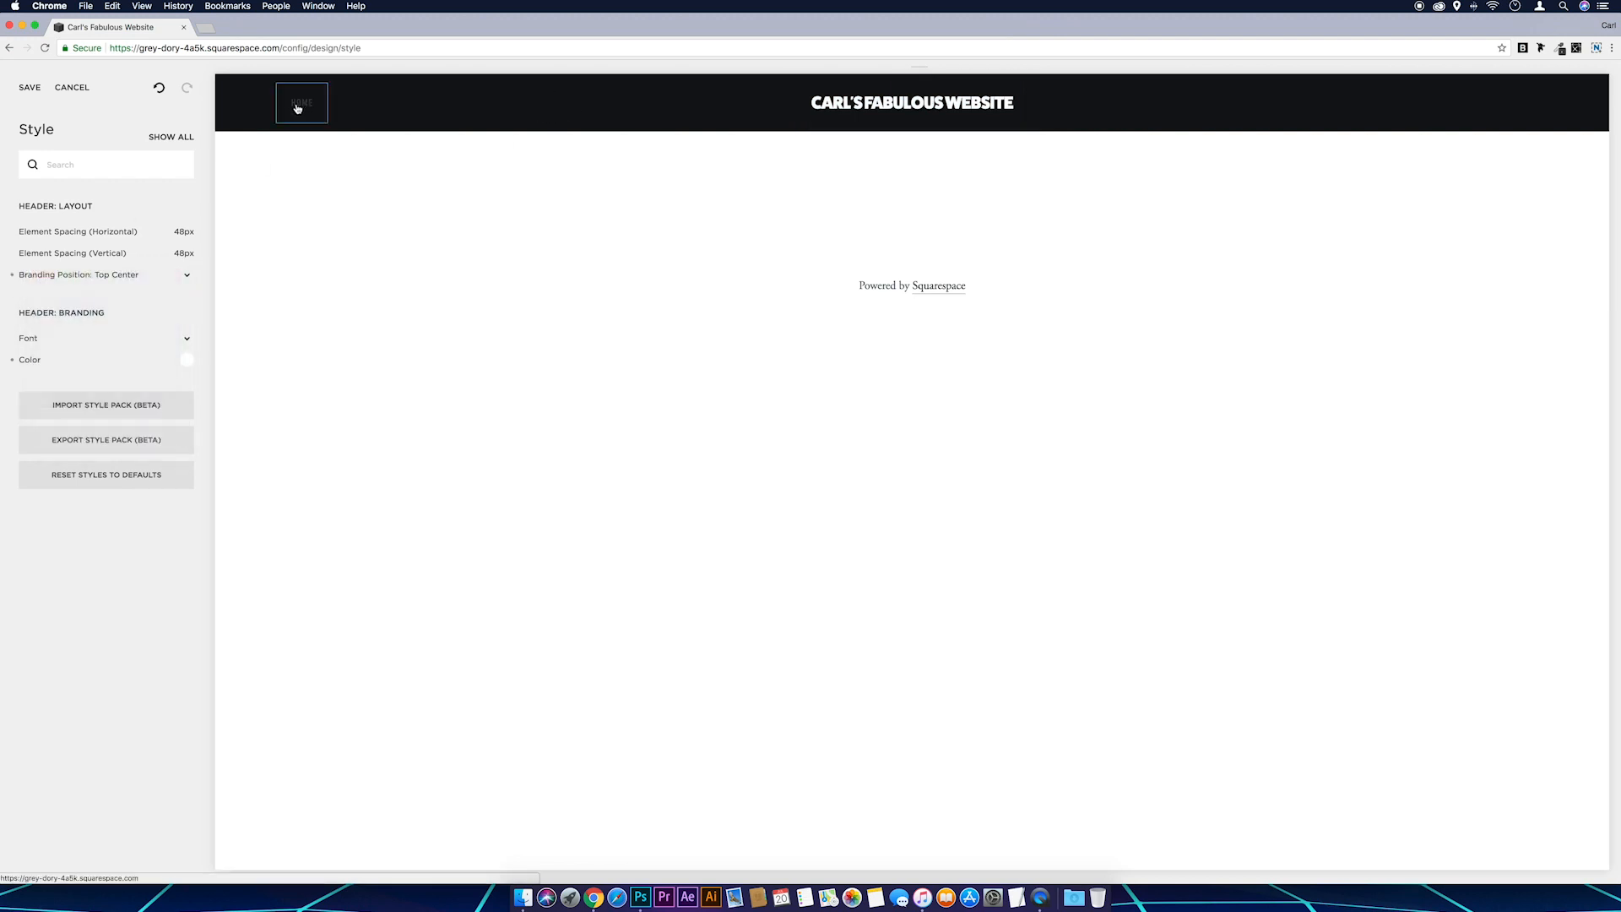
left_click(302, 103)
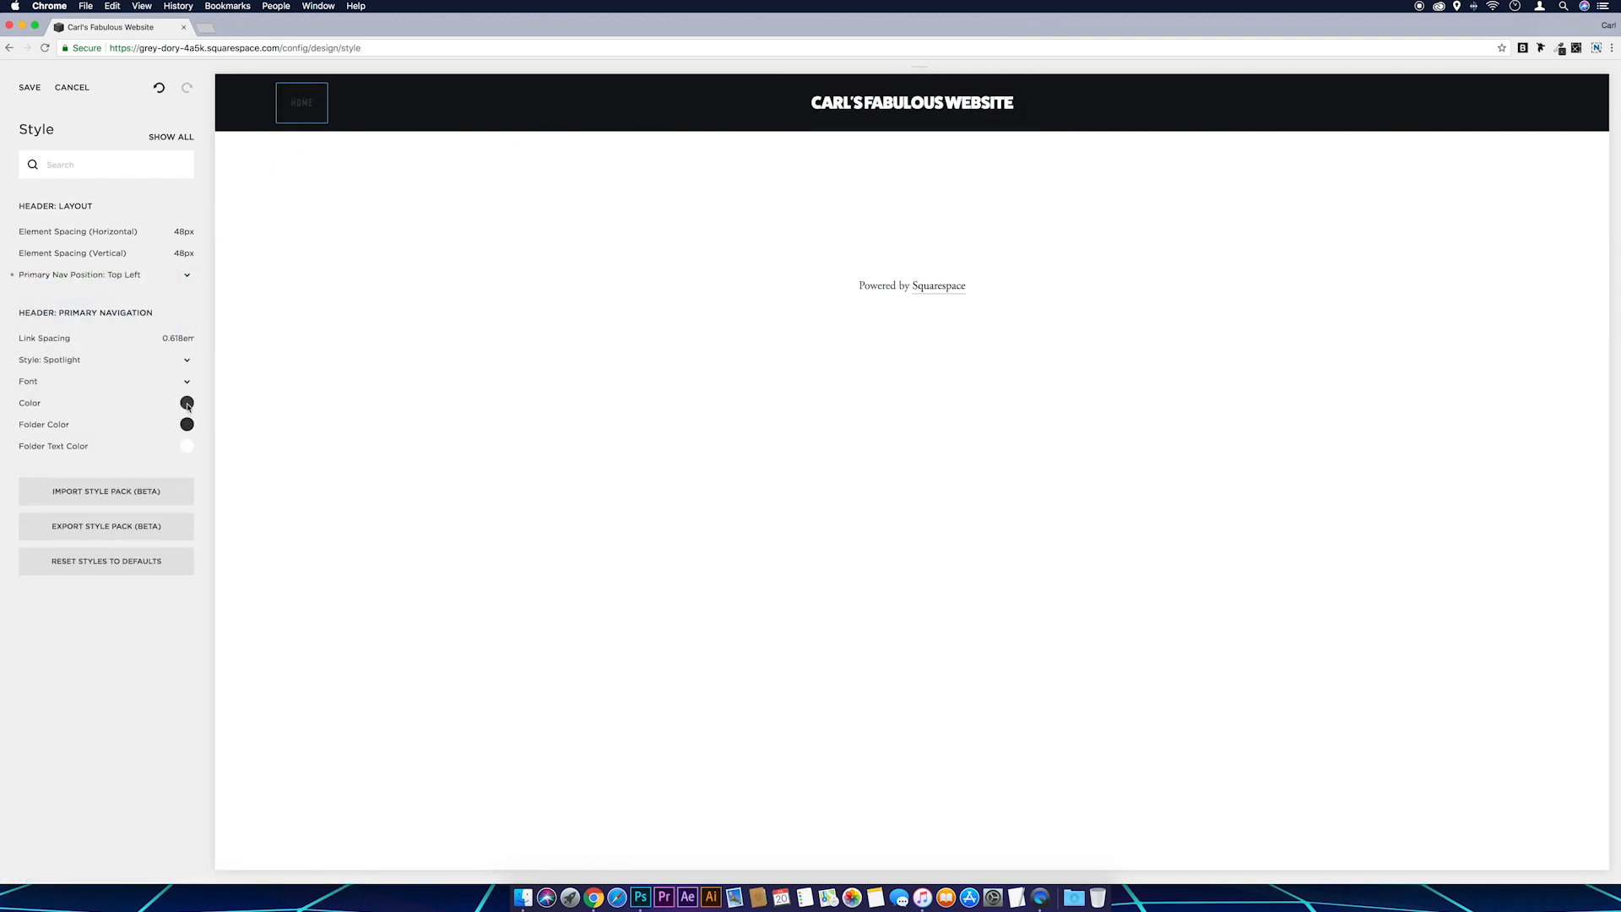
left_click(187, 404)
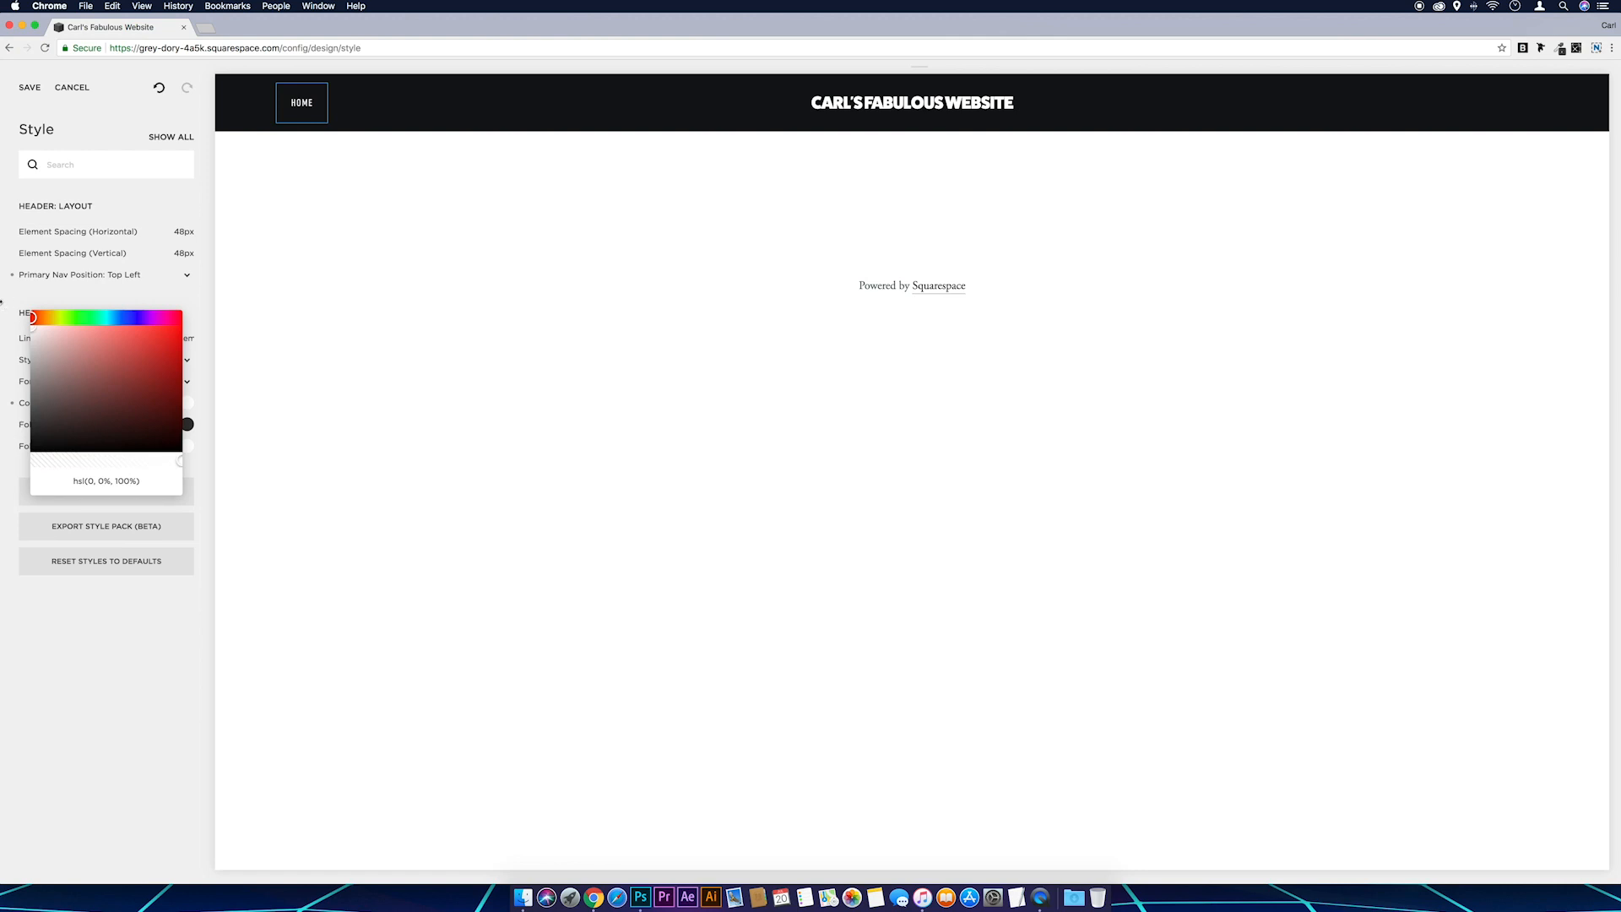
left_click(877, 108)
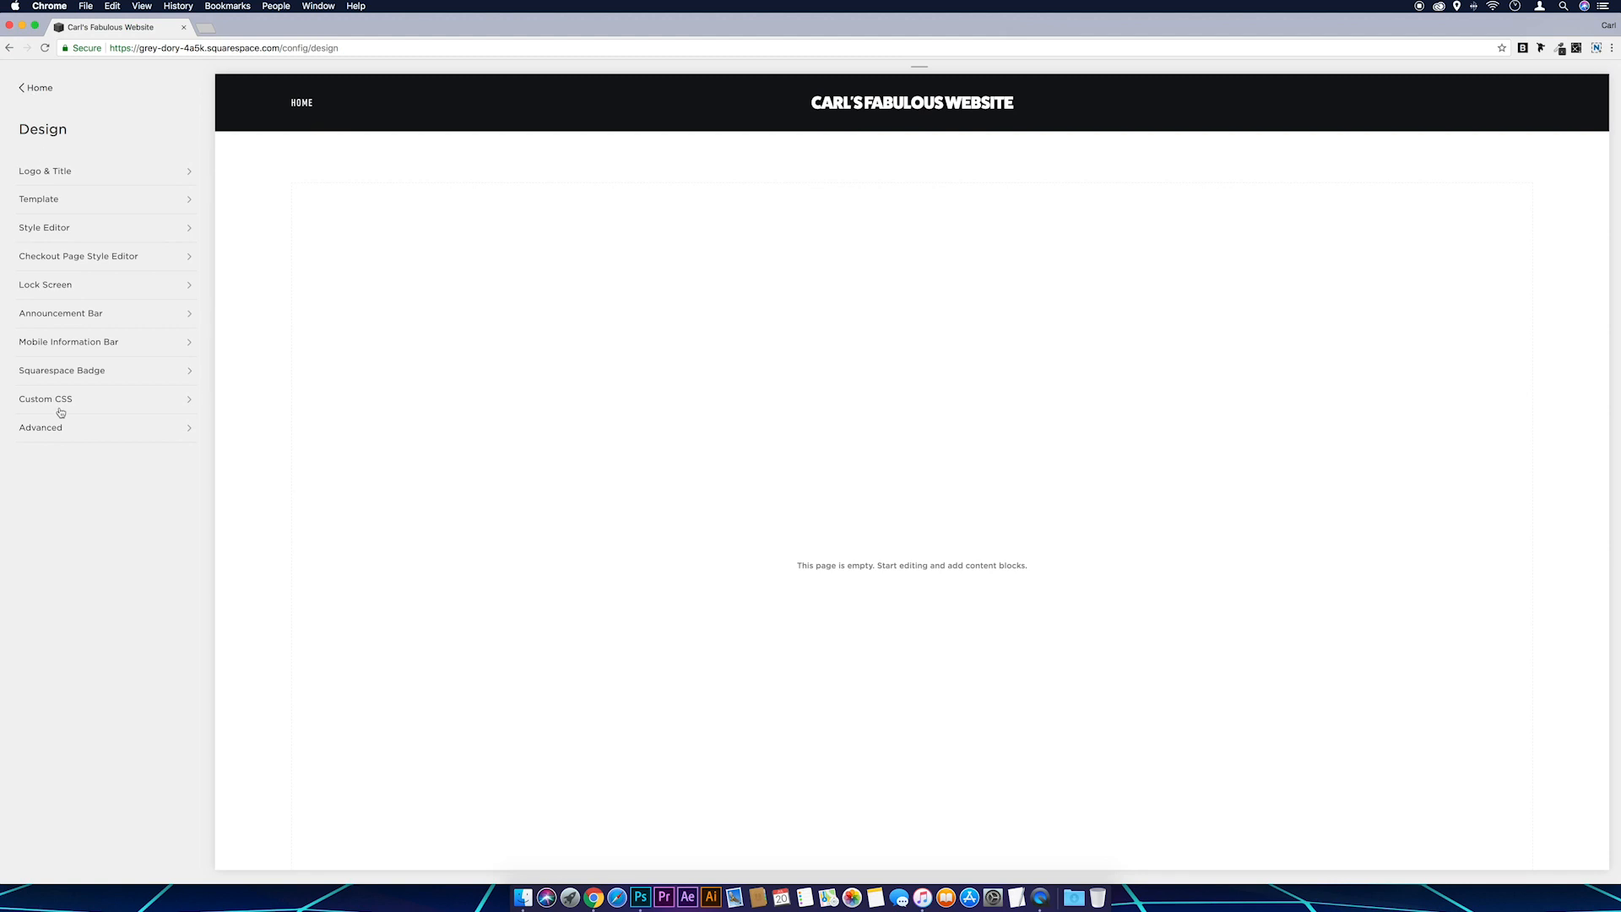
Upload texture-1893783_1920.jpg as a custom file from Custom CSS > Manage Custom Files
left_click(43, 399)
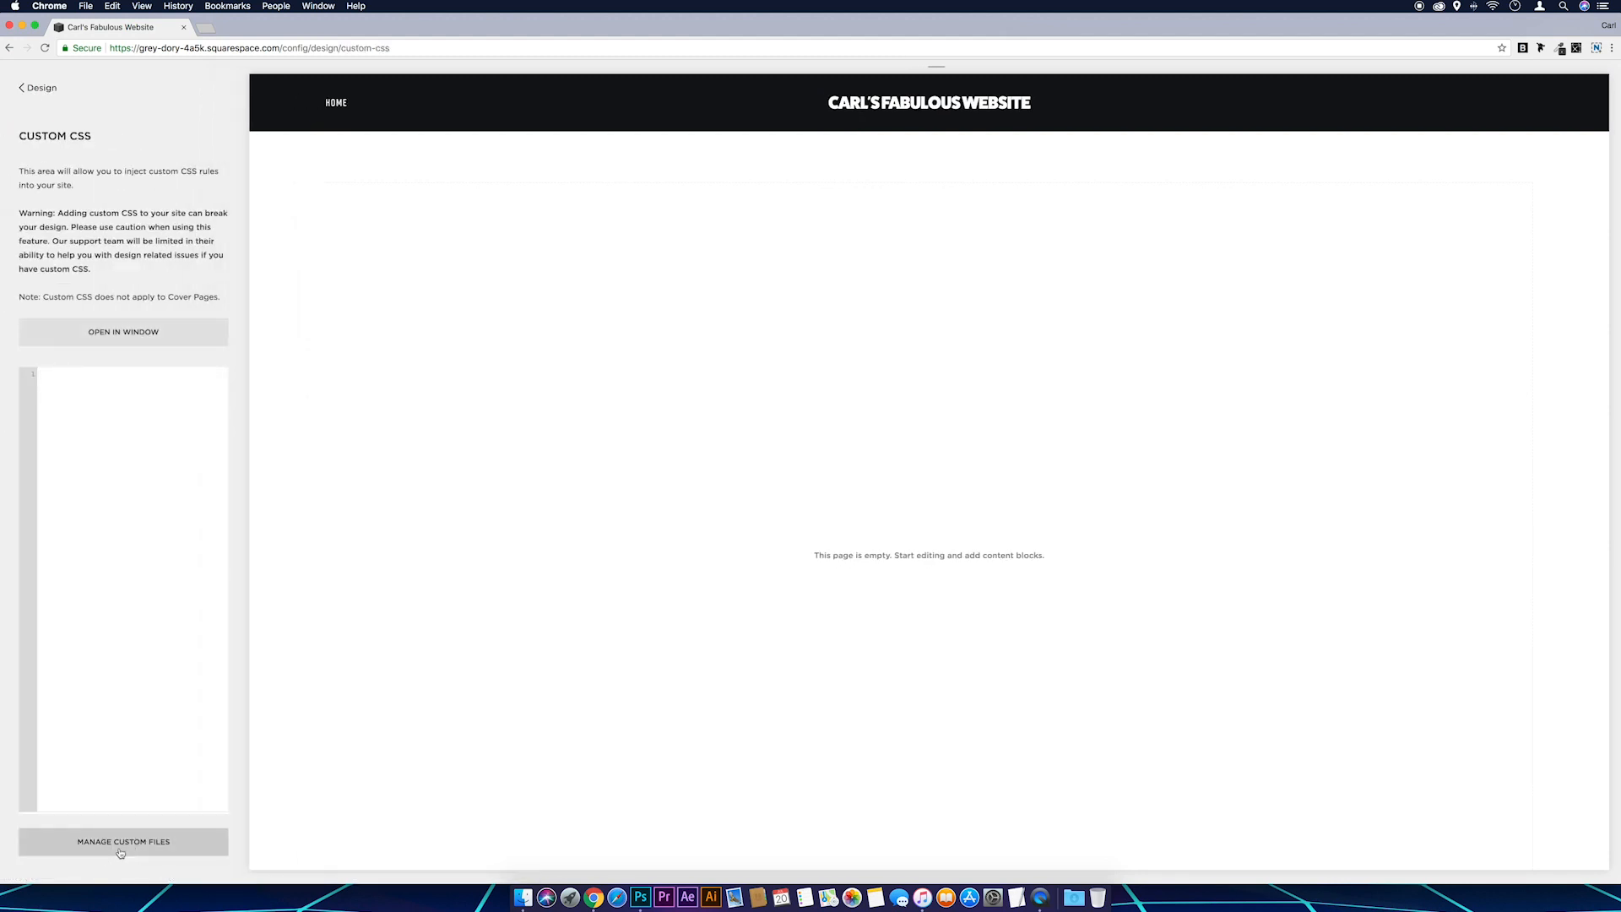
left_click(122, 842)
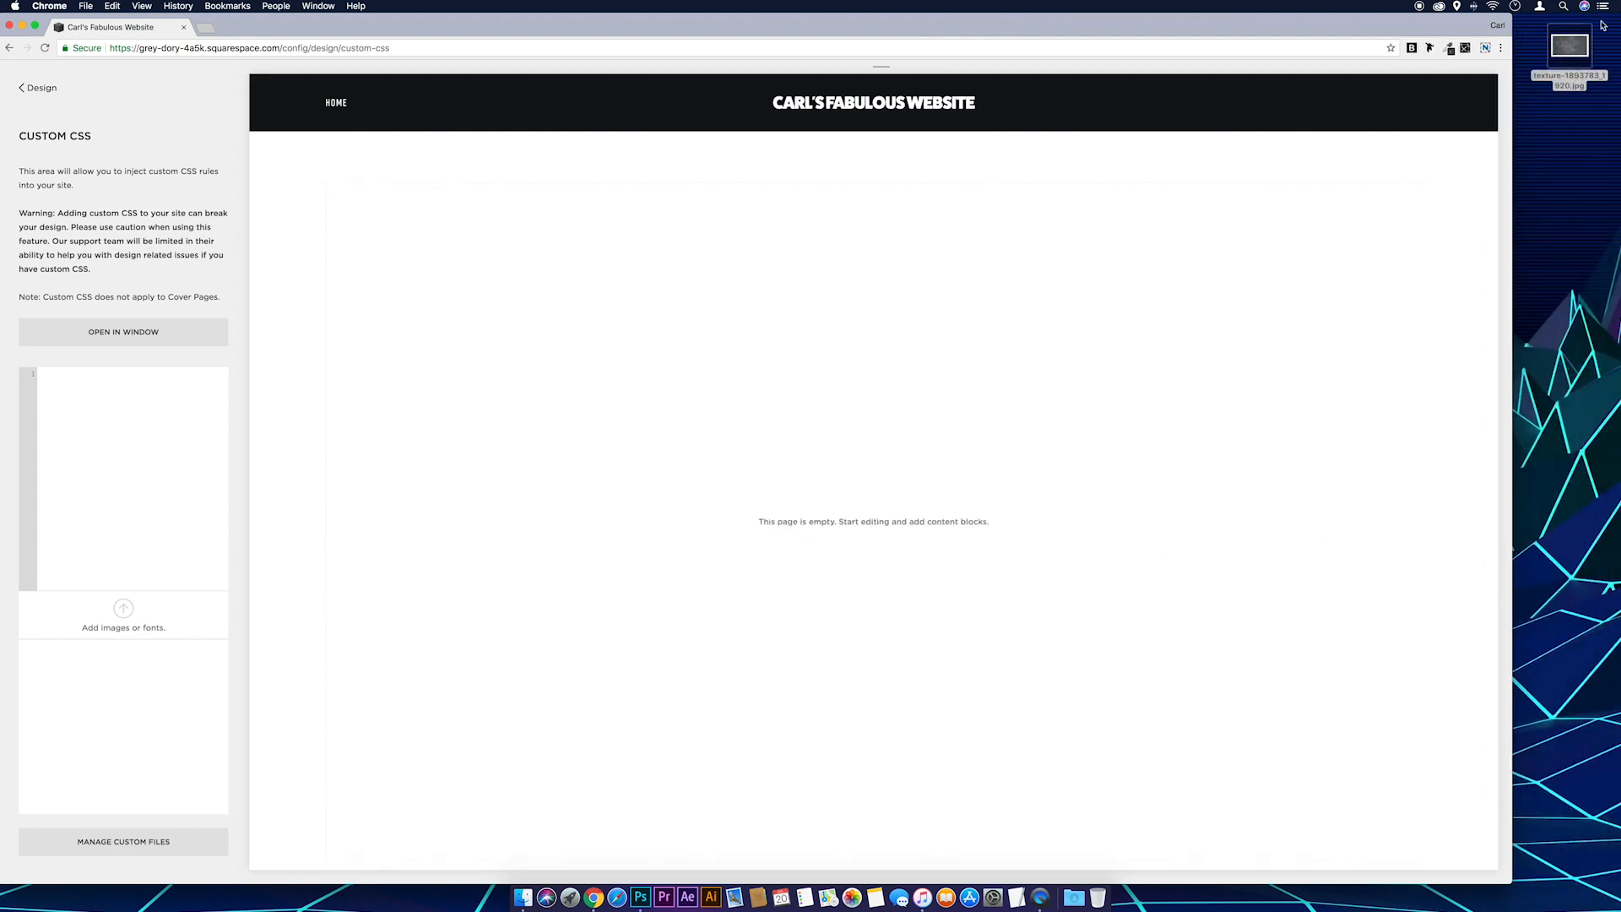
left_click_drag(1569, 47, 123, 616)
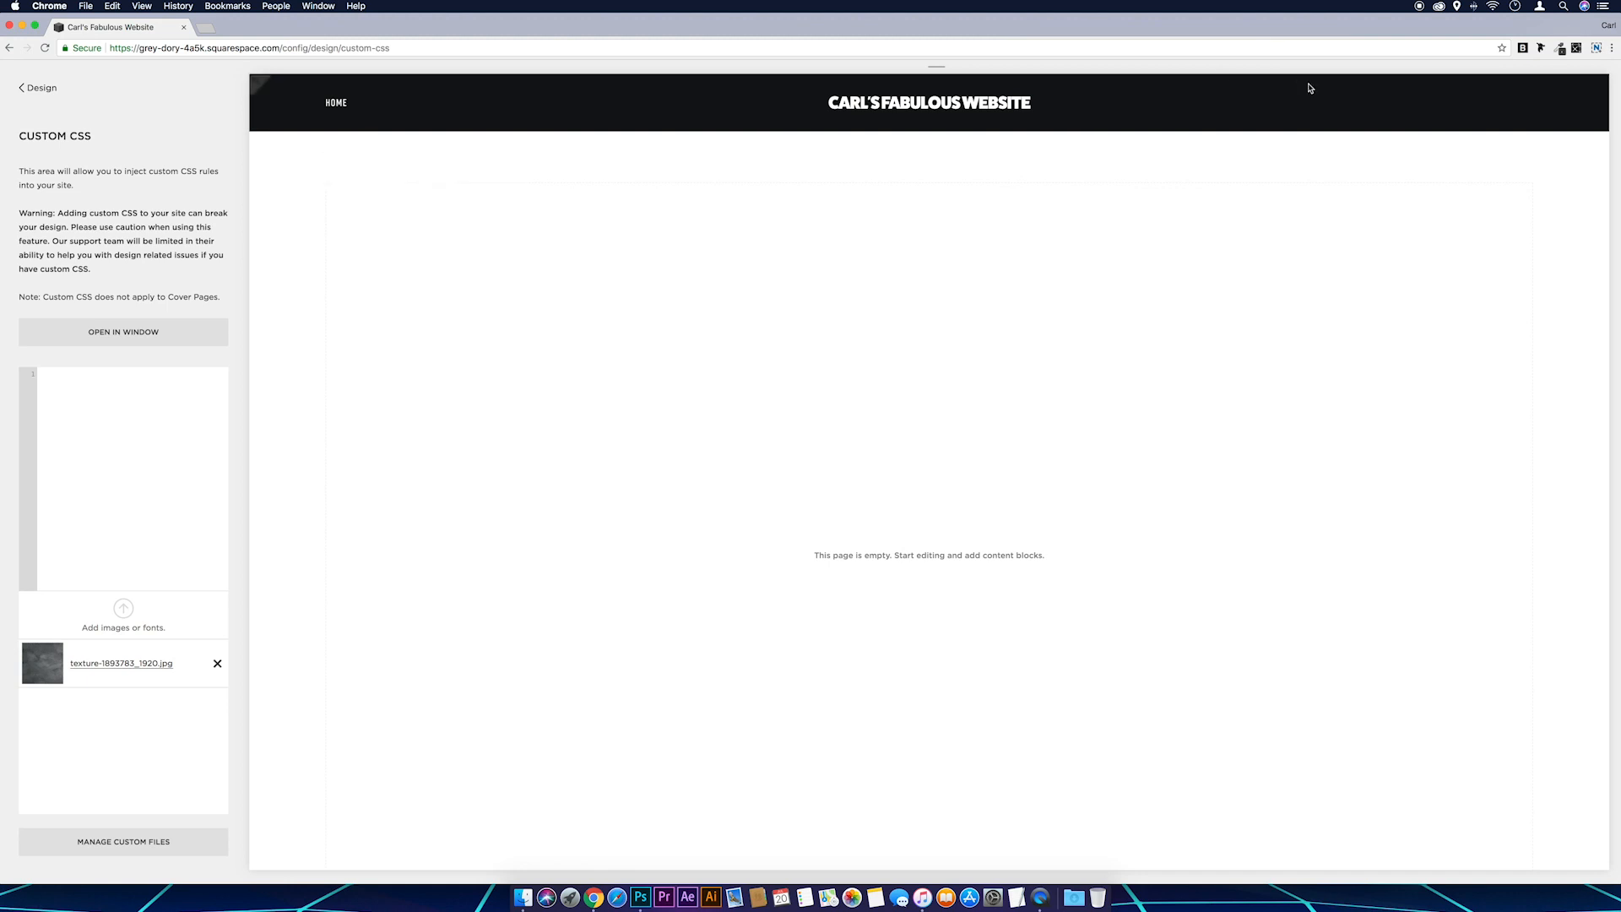
Inspect the page in Chrome DevTools to find the header's Header--top class
right_click(1310, 88)
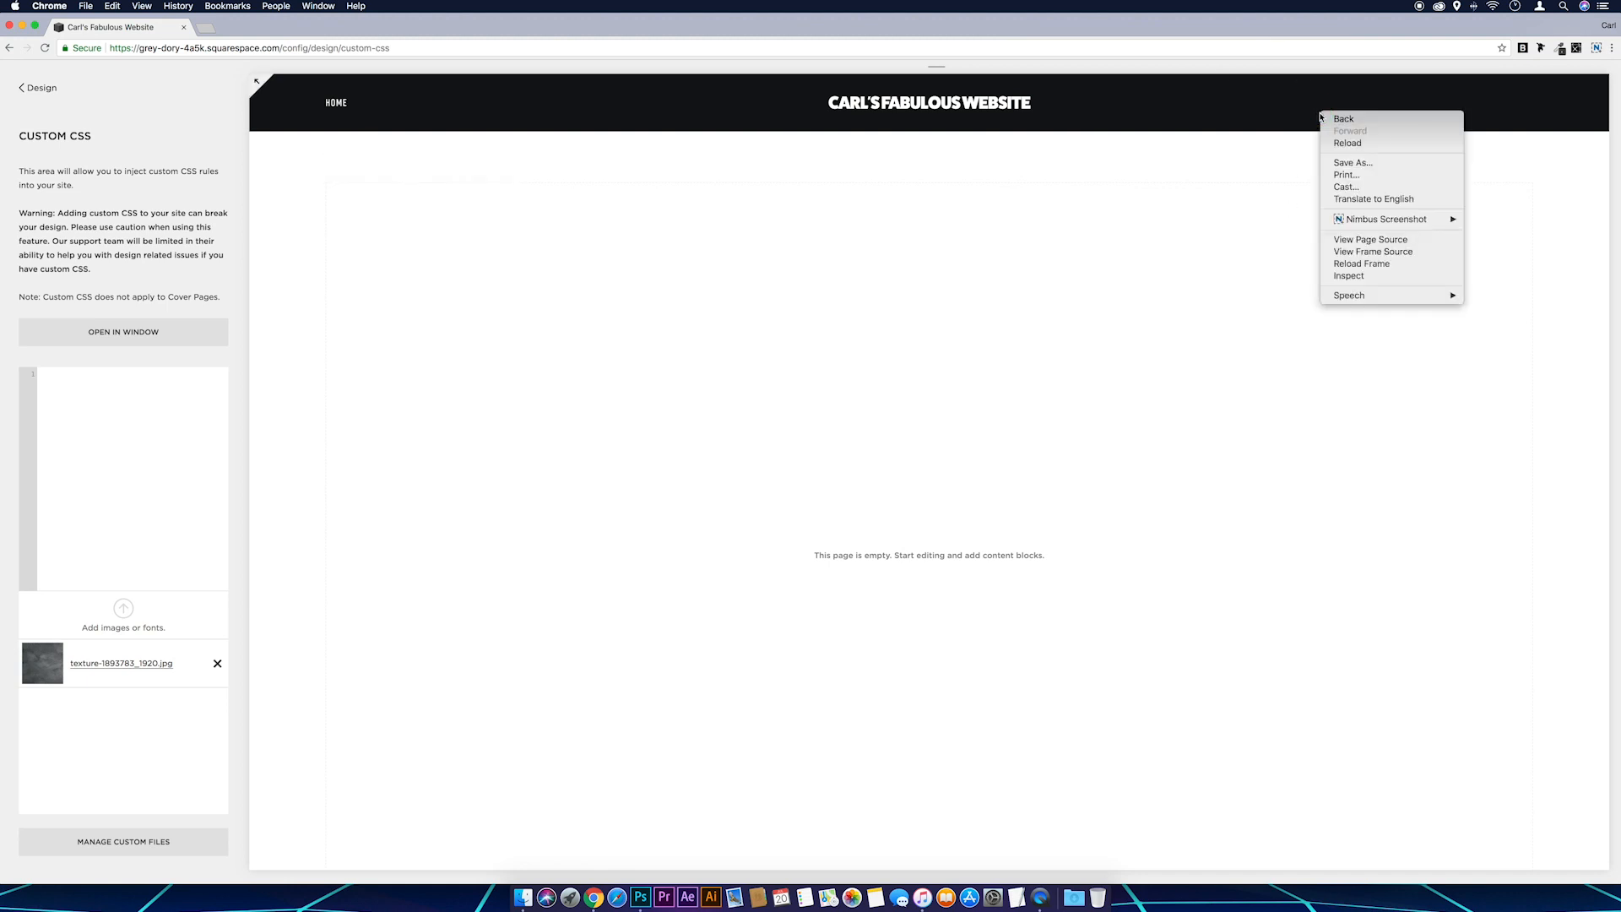
mouse_move(1355, 276)
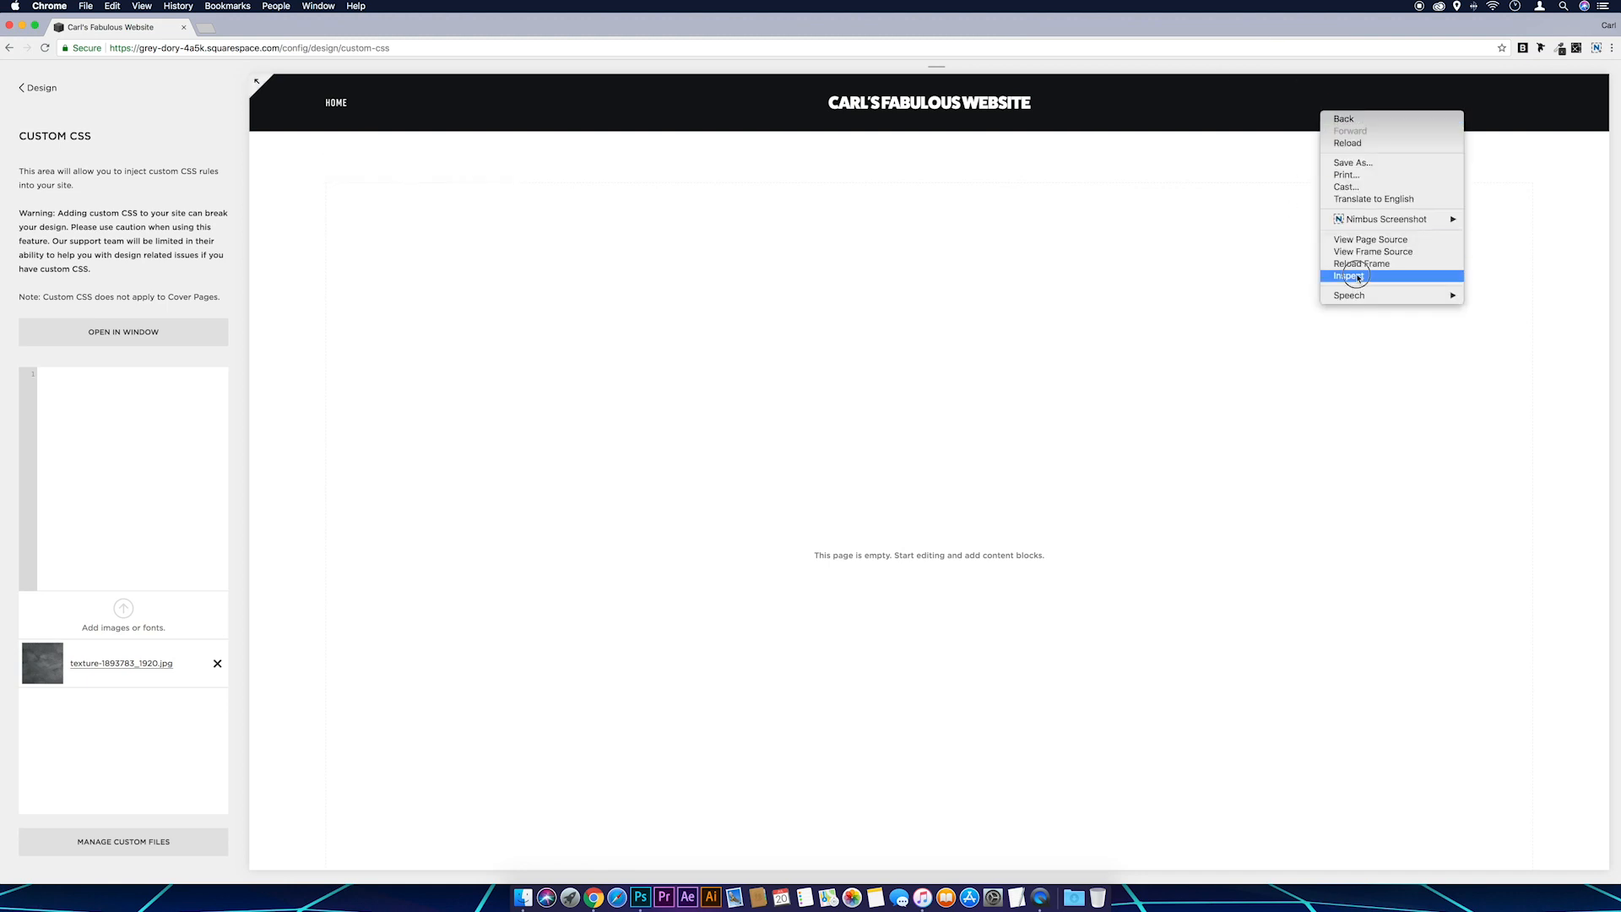
left_click(1347, 276)
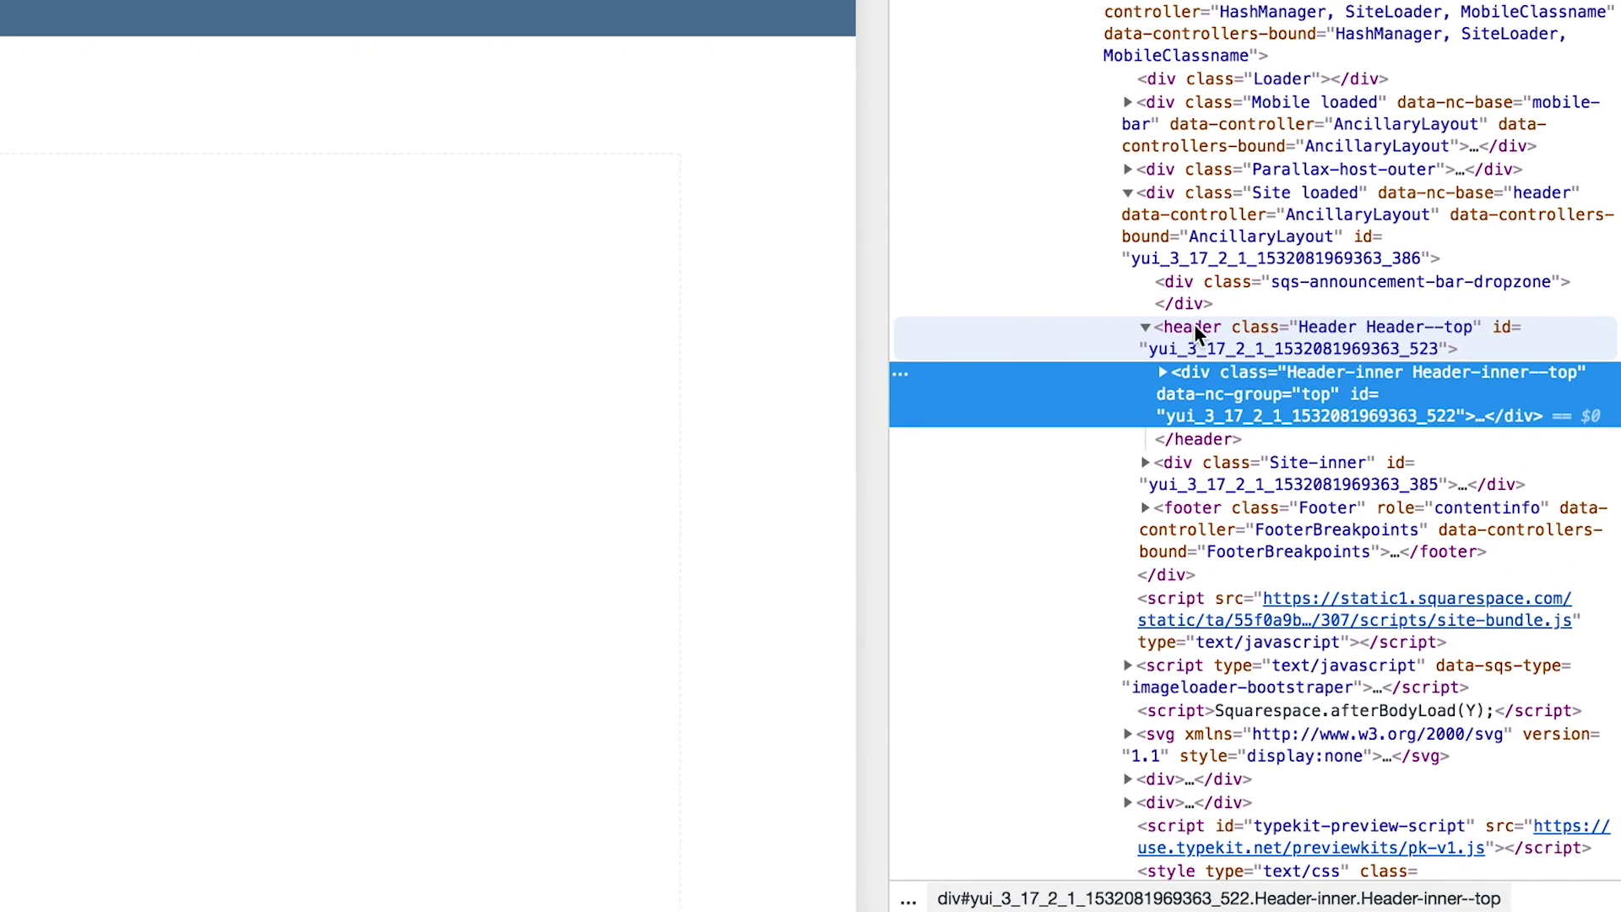
mouse_move(1380, 333)
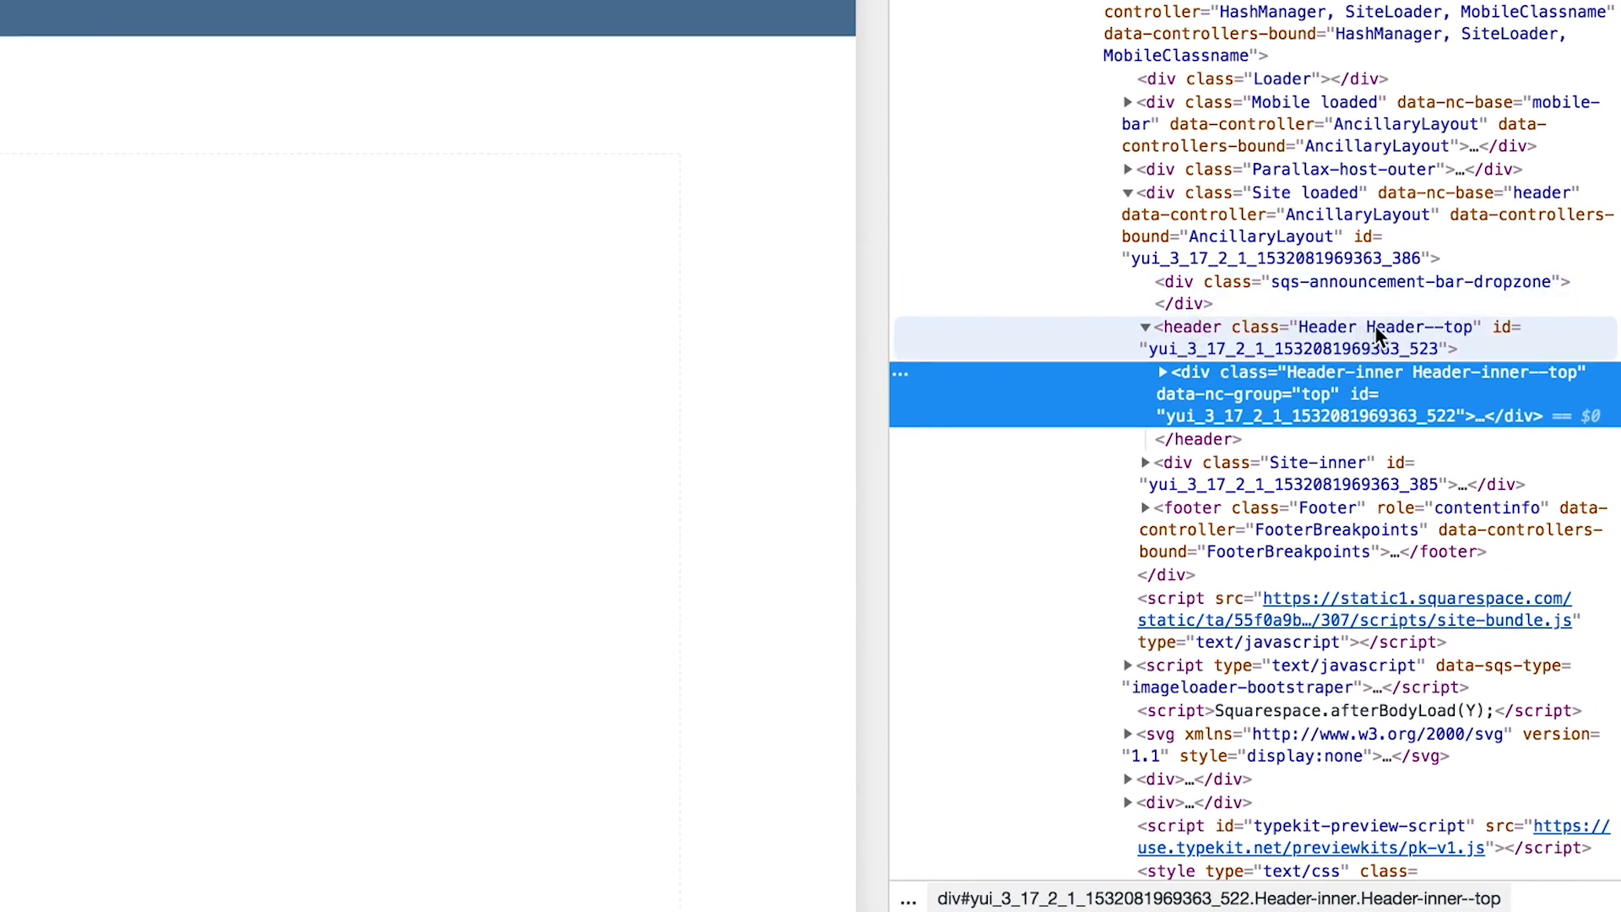
mouse_move(1375, 339)
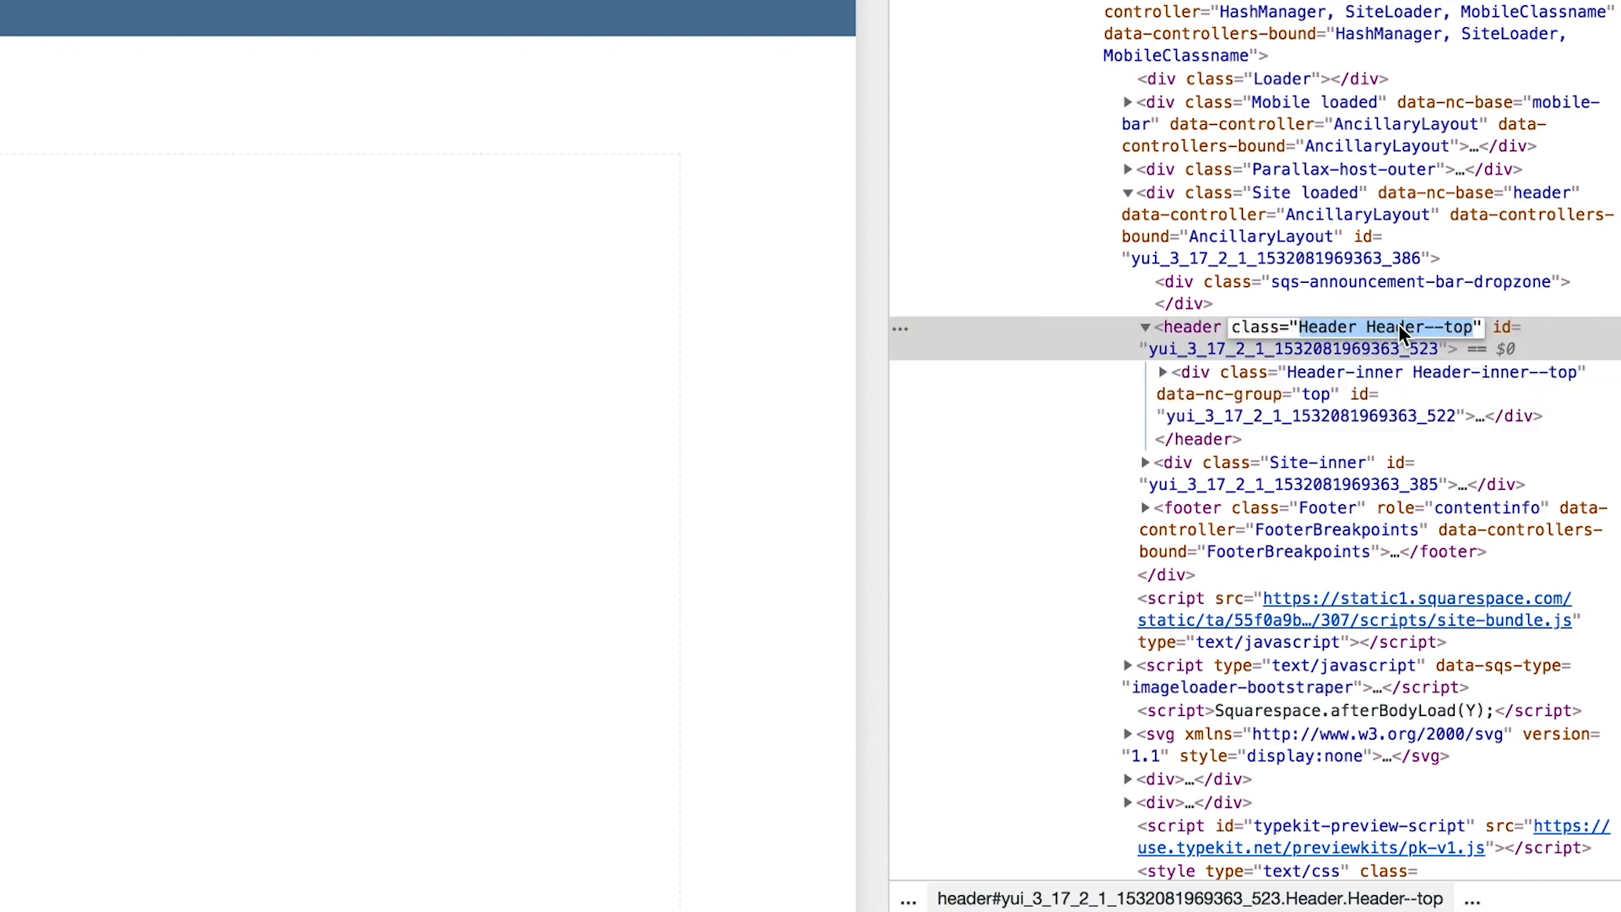
mouse_move(1393, 332)
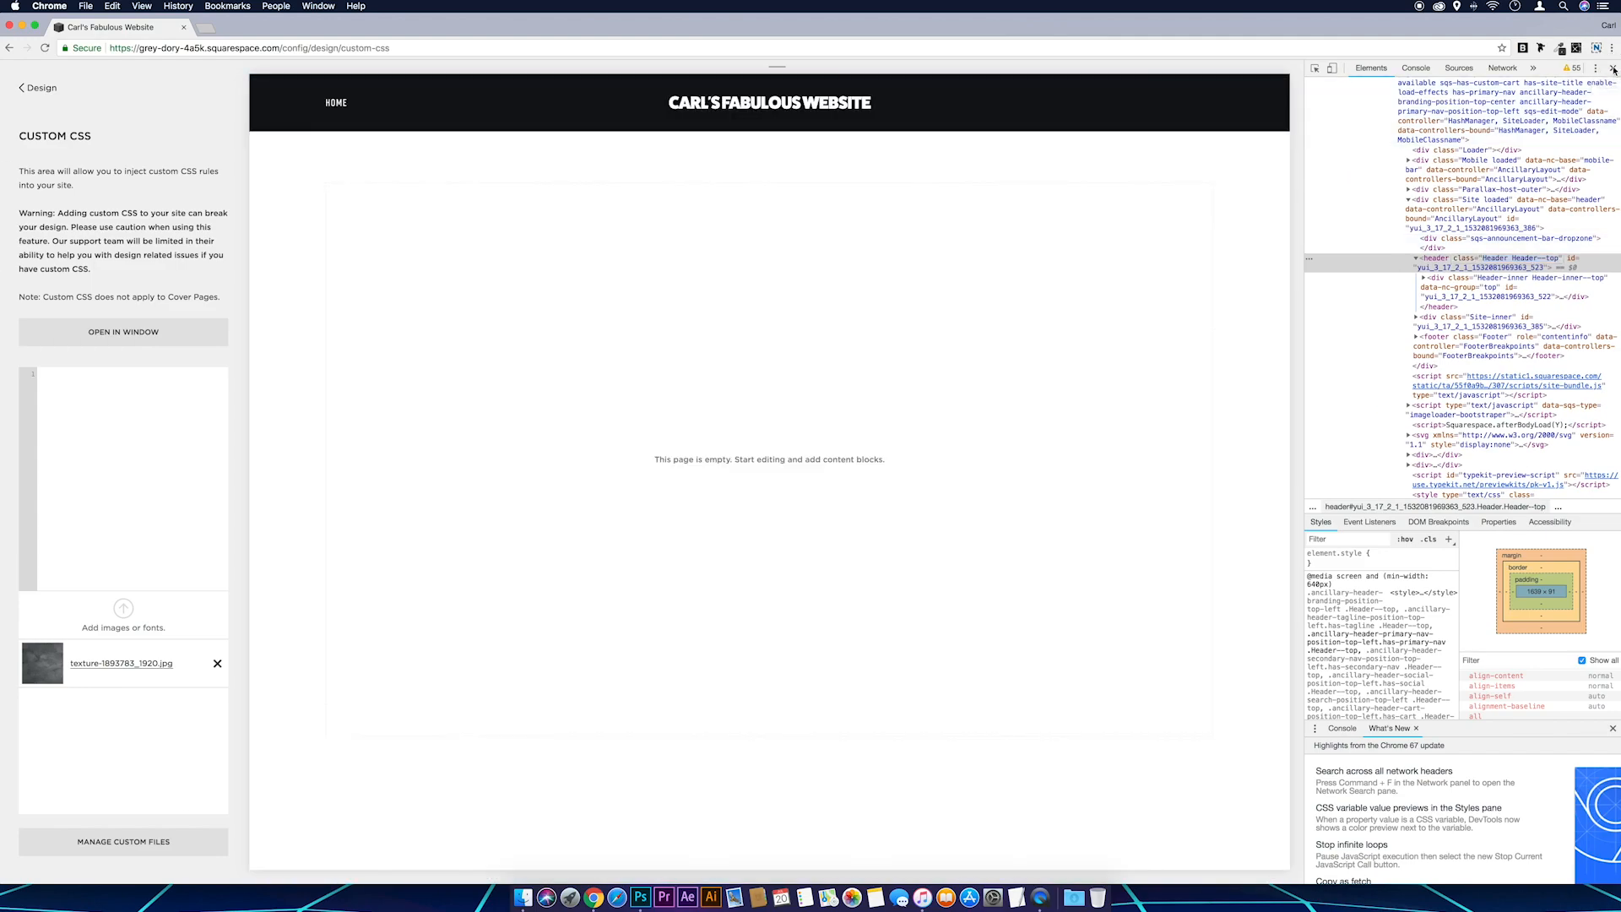
Open the custom CSS editor in its own window and enlarge it
left_click(1614, 65)
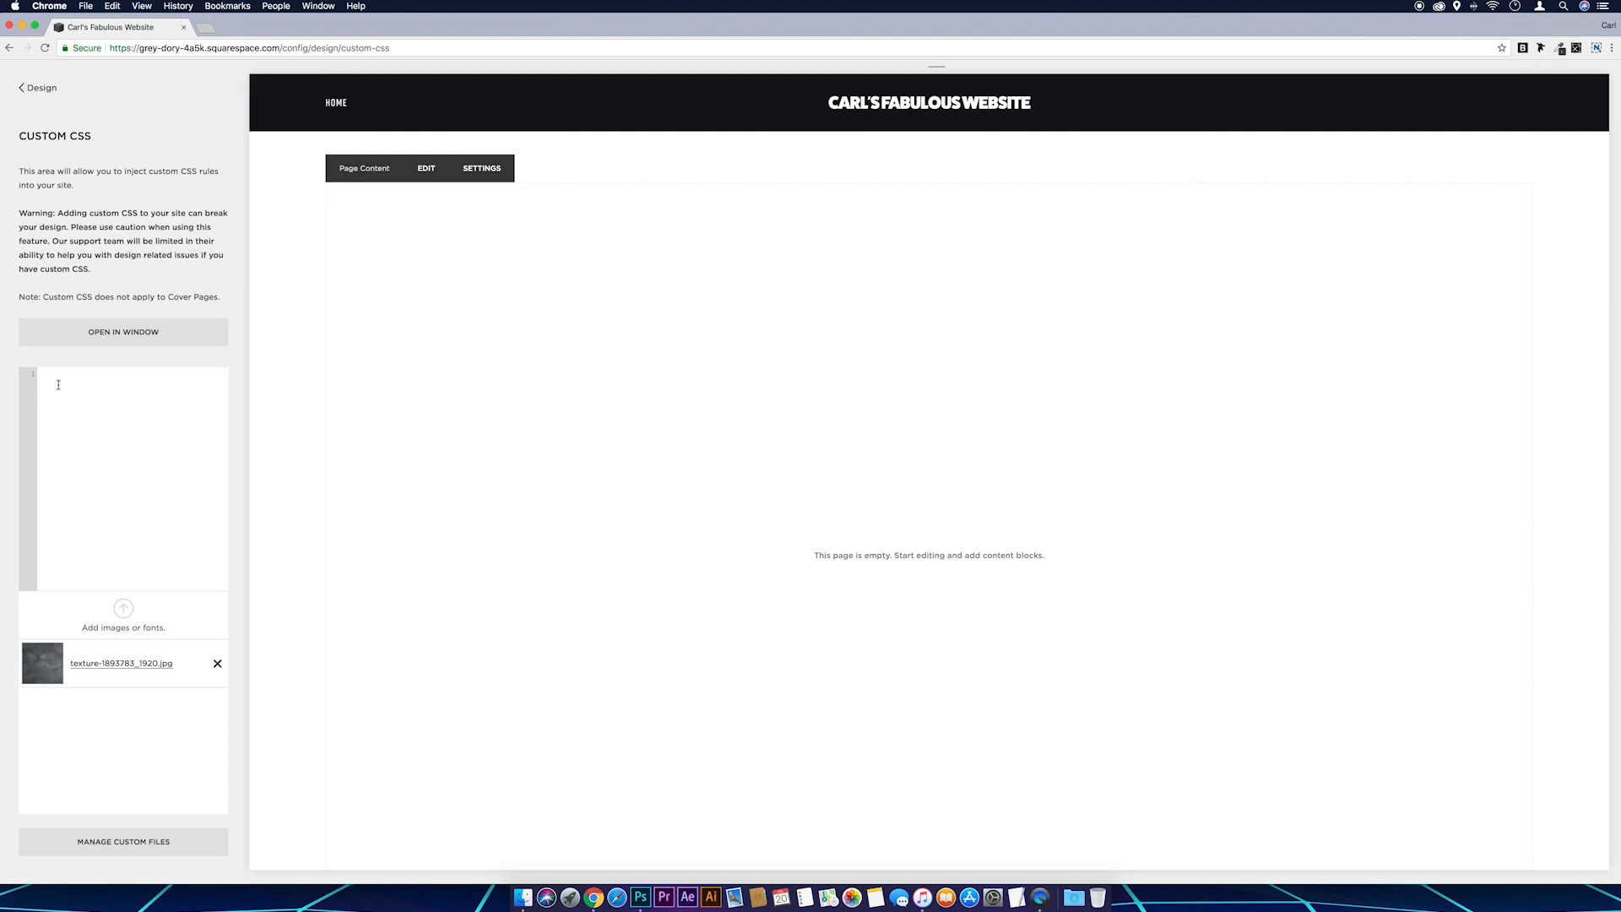
left_click(218, 663)
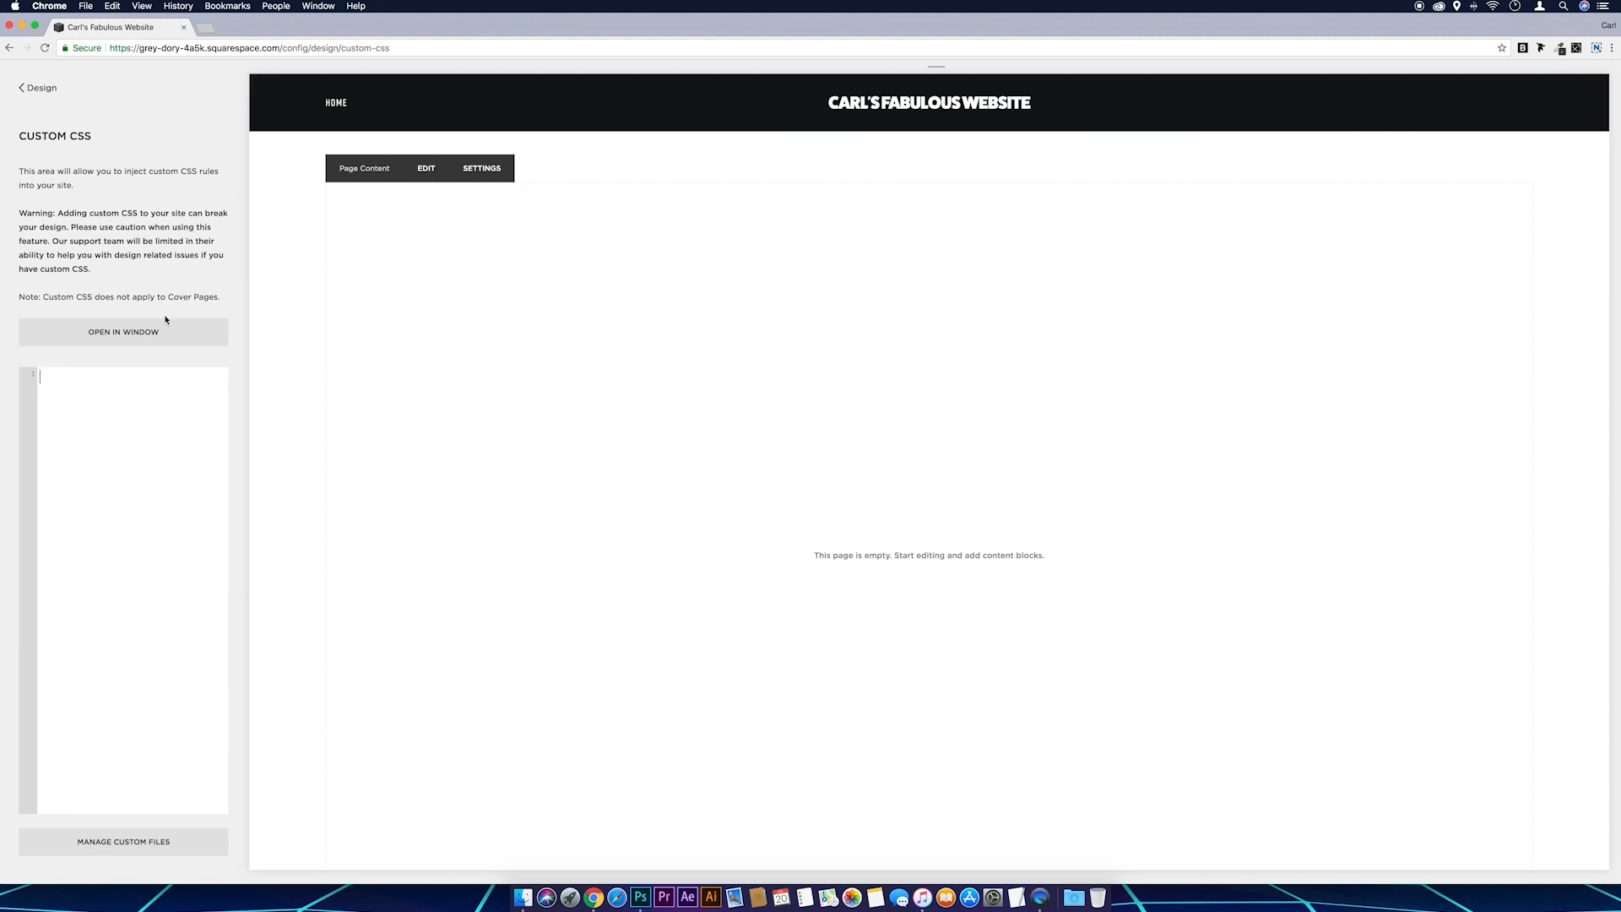
left_click(123, 332)
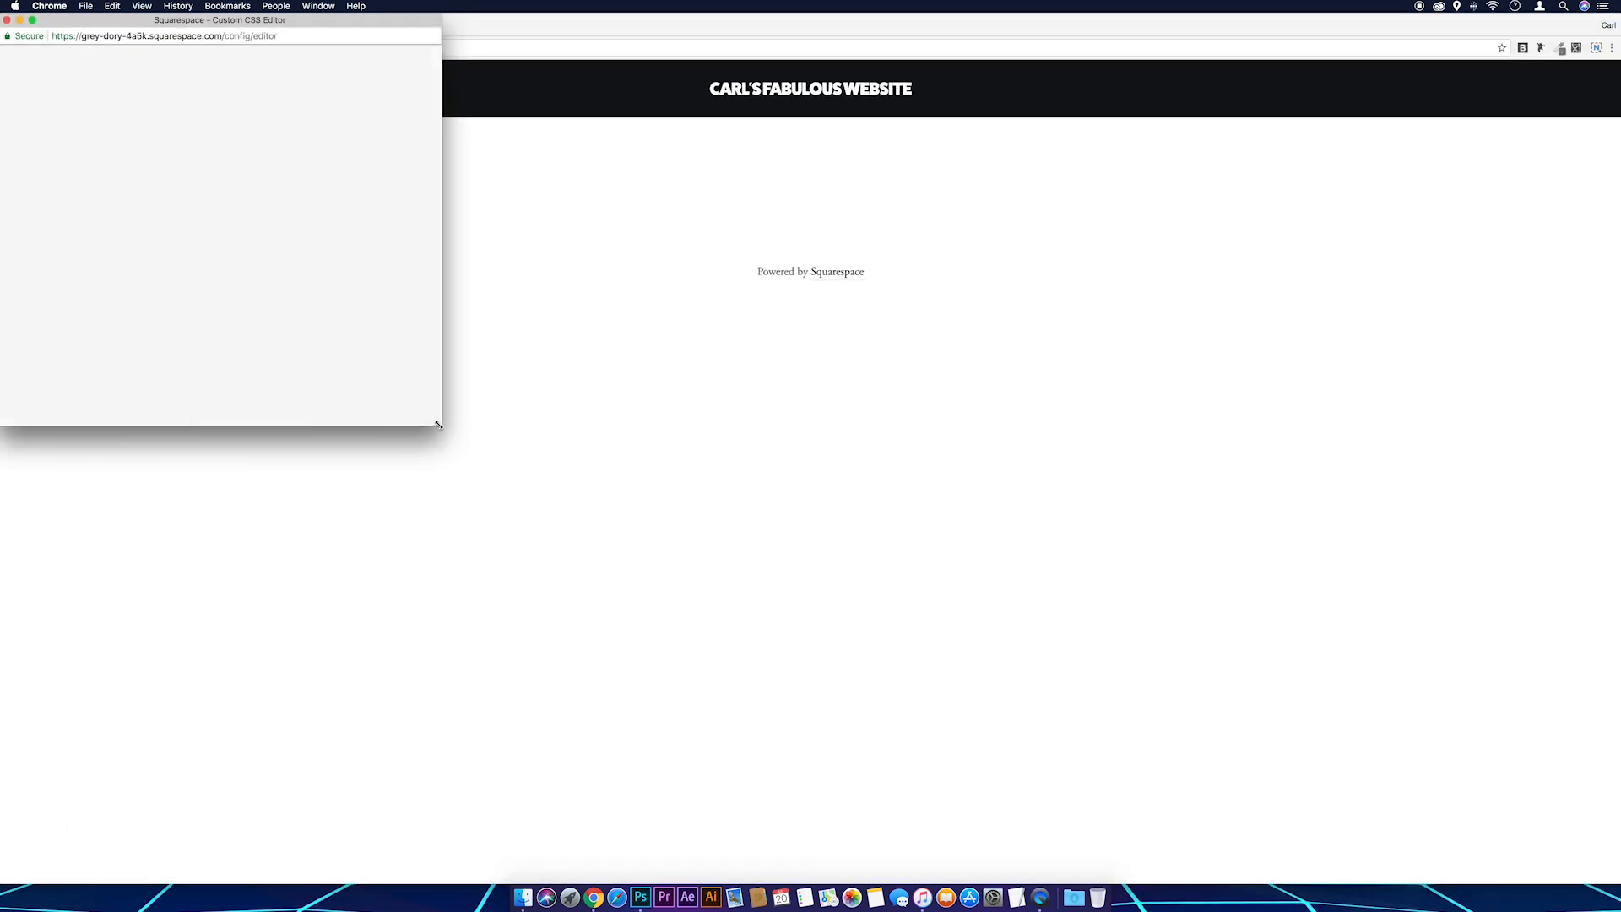
left_click_drag(436, 424, 717, 521)
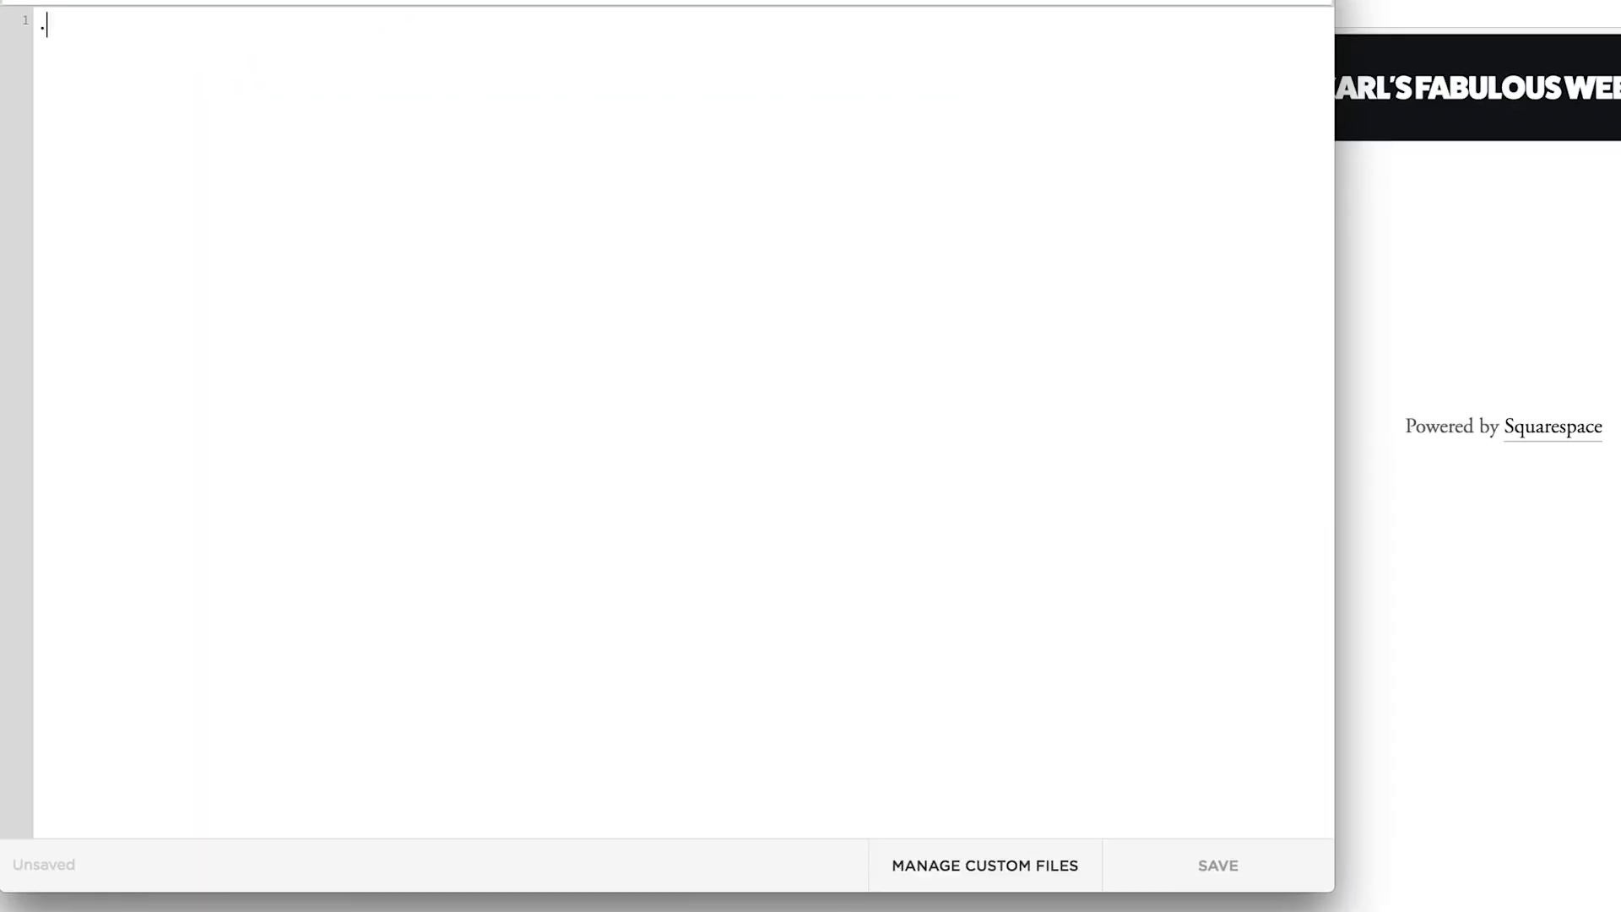
Write the rule .Header--top { background-image: url("") }, removing the extra Header word
type(".Header Header--top")
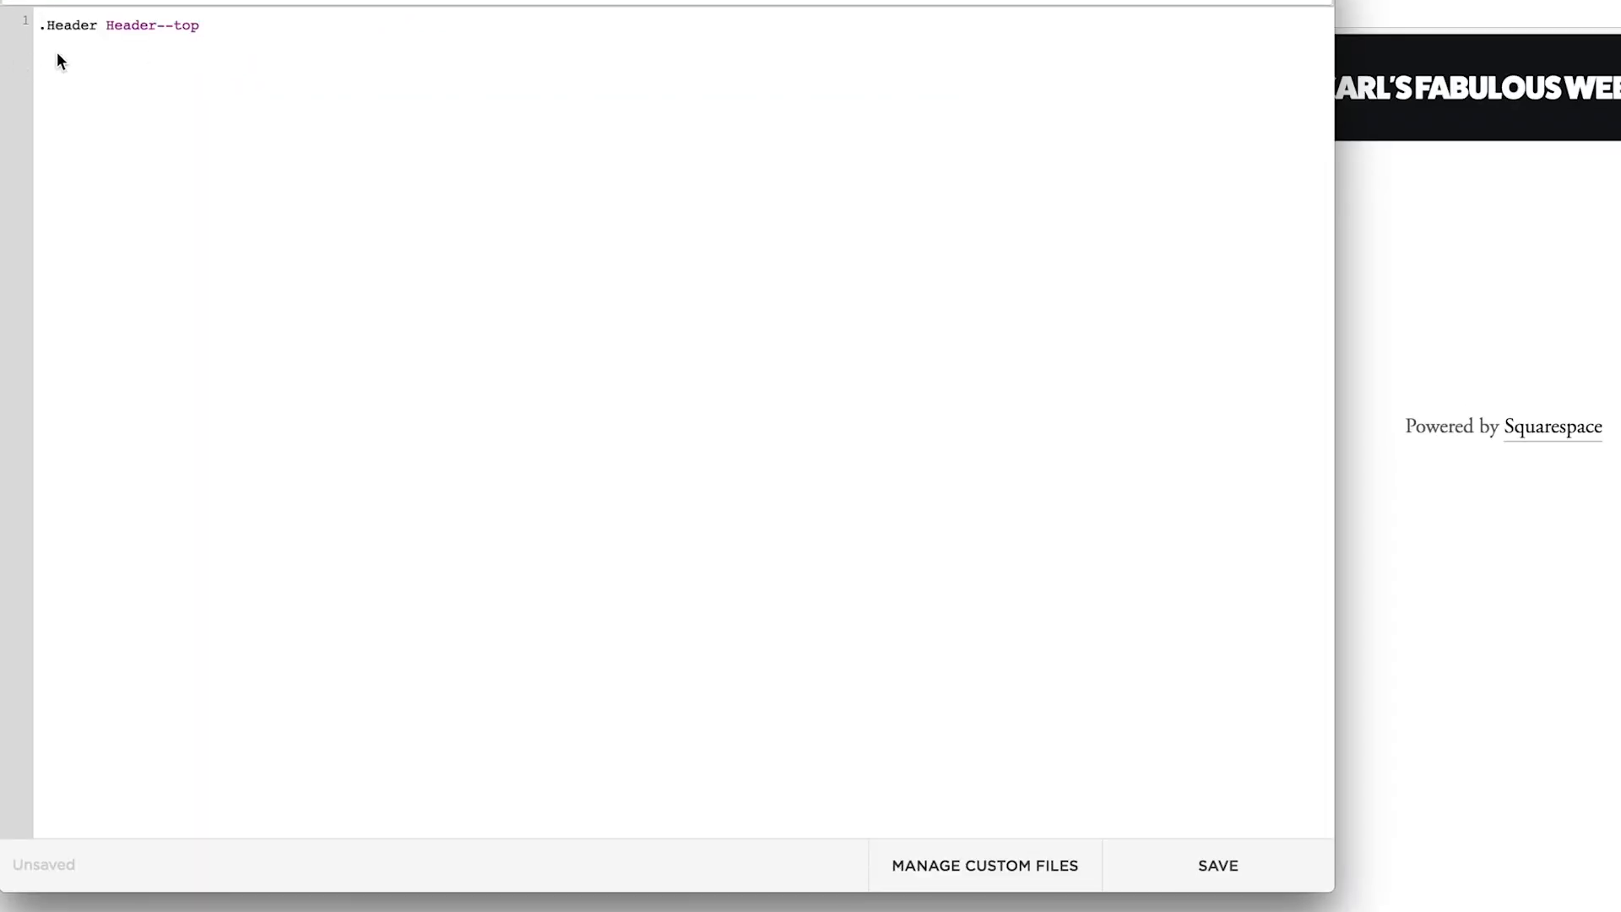
double_click(69, 26)
type(" {")
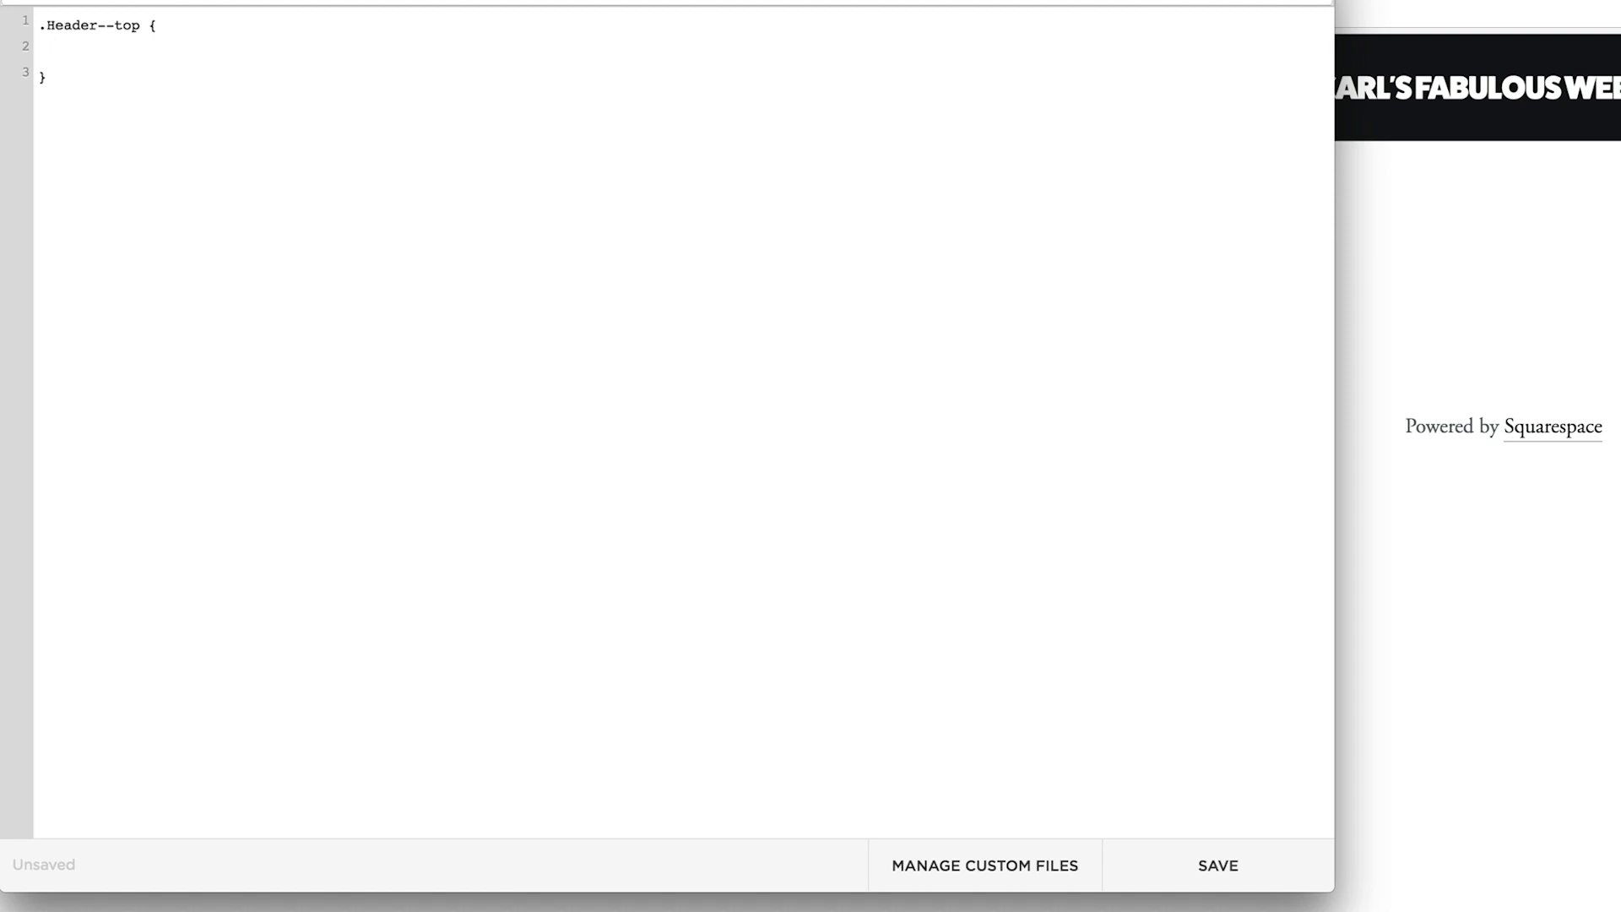
type("back")
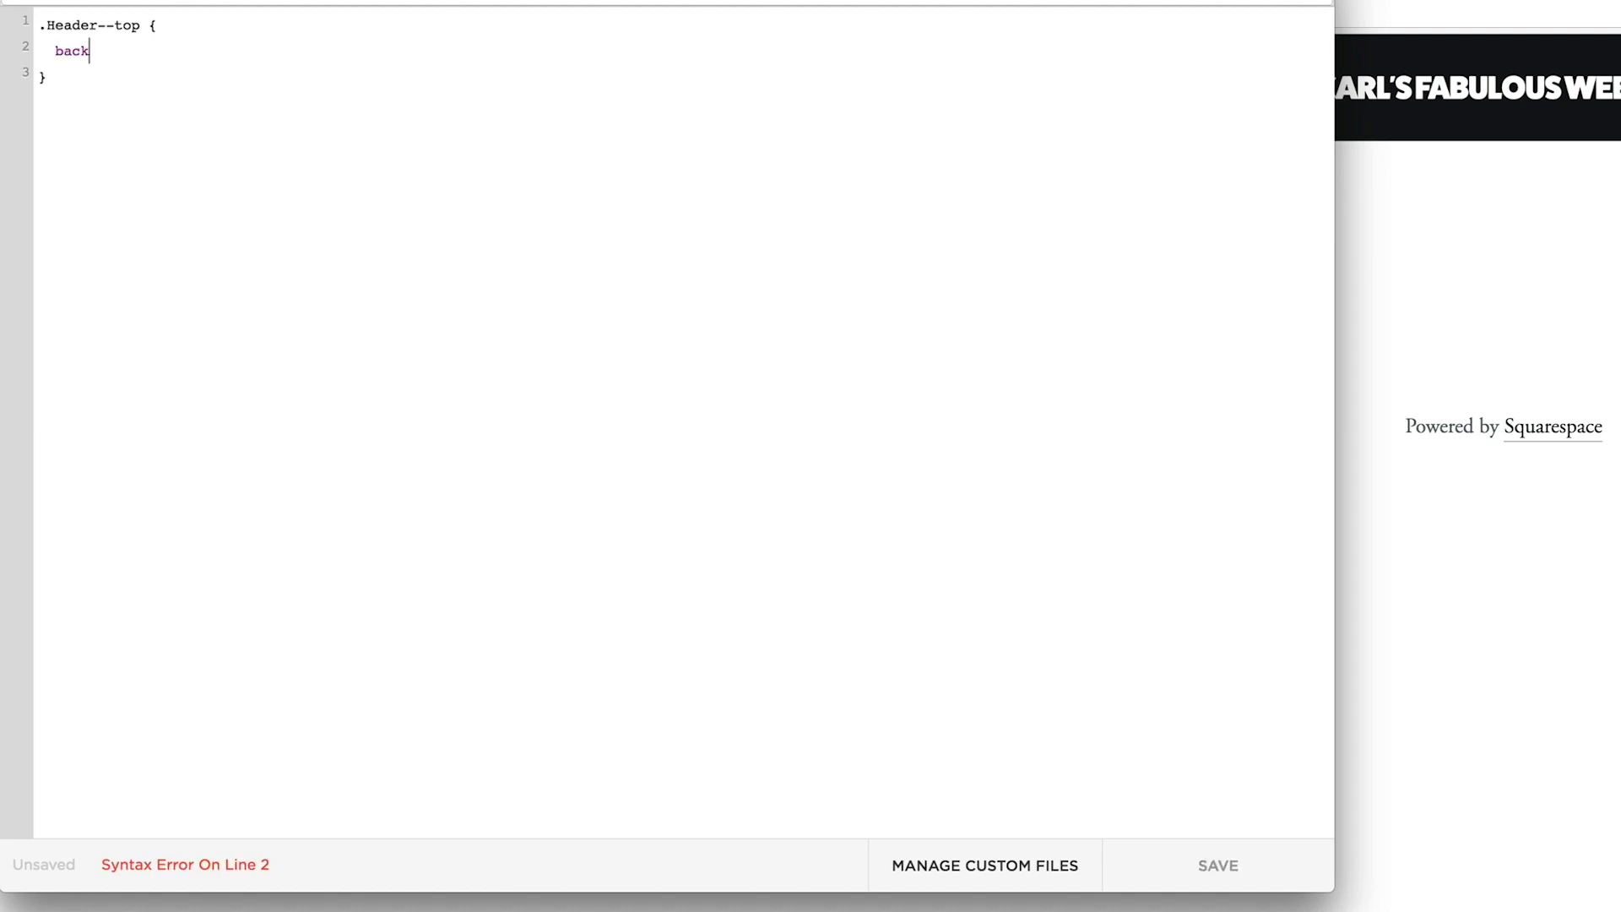
type("ground")
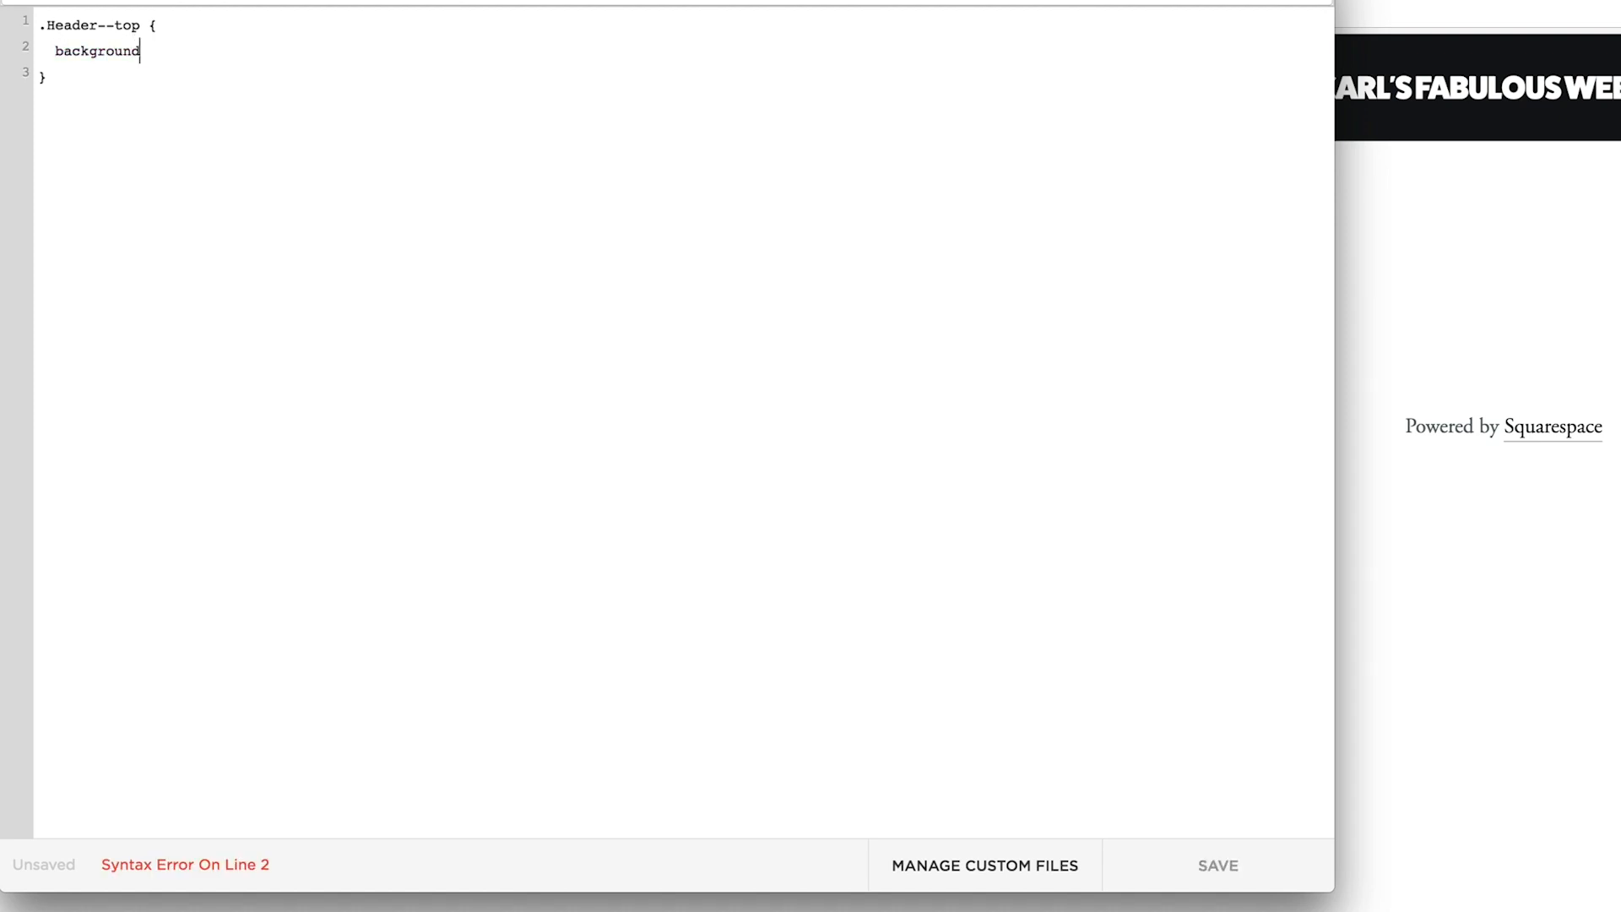
type("-image")
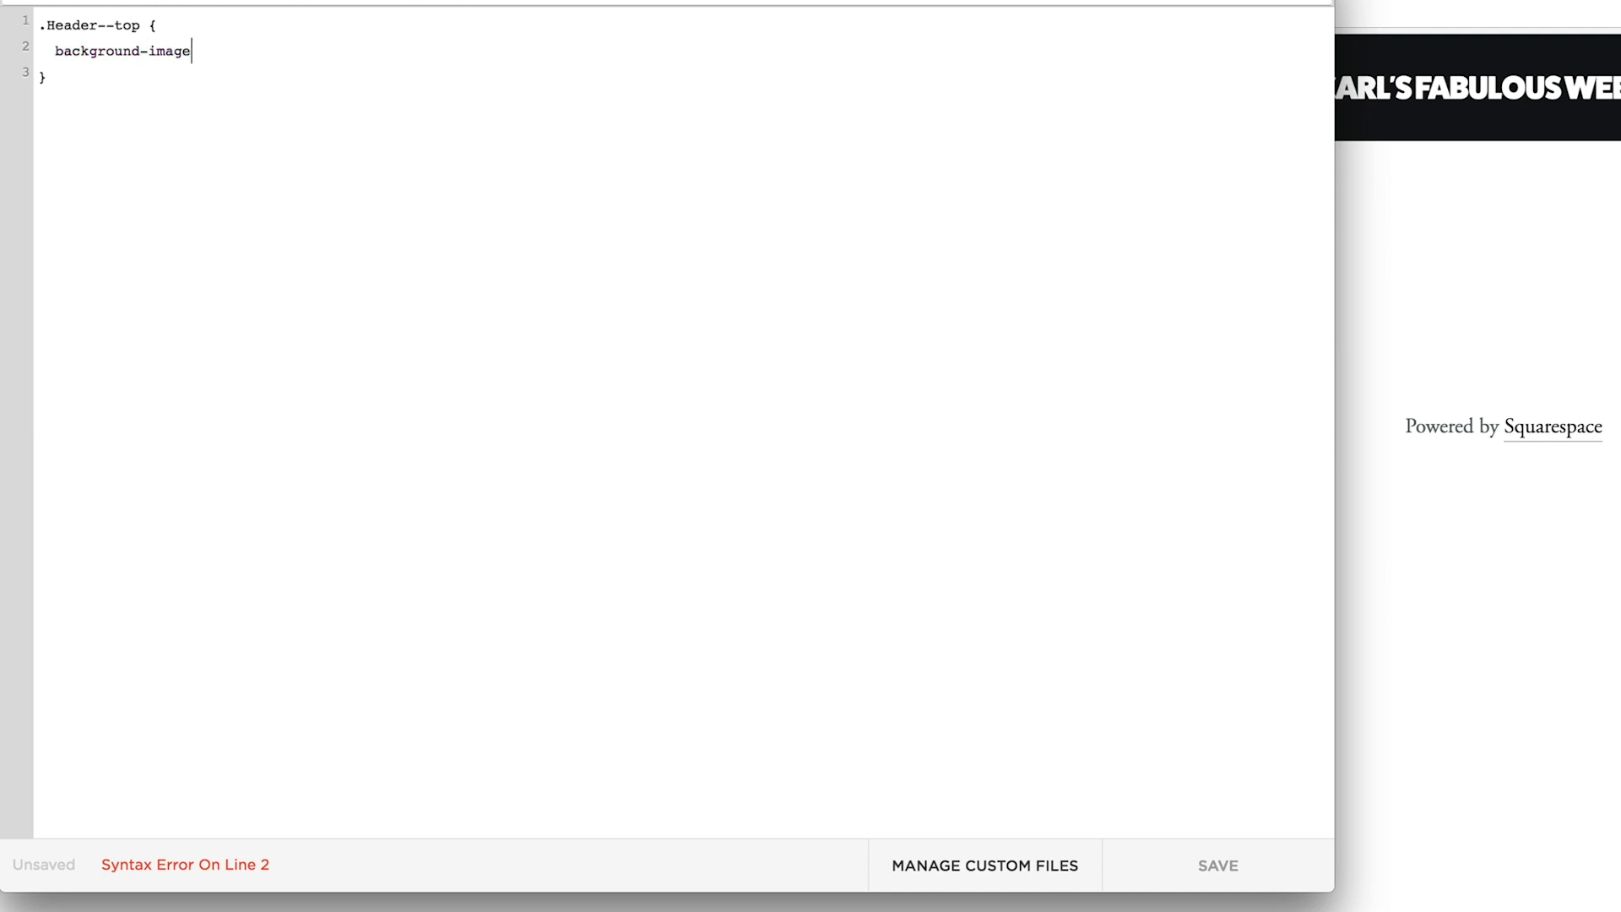
type(":")
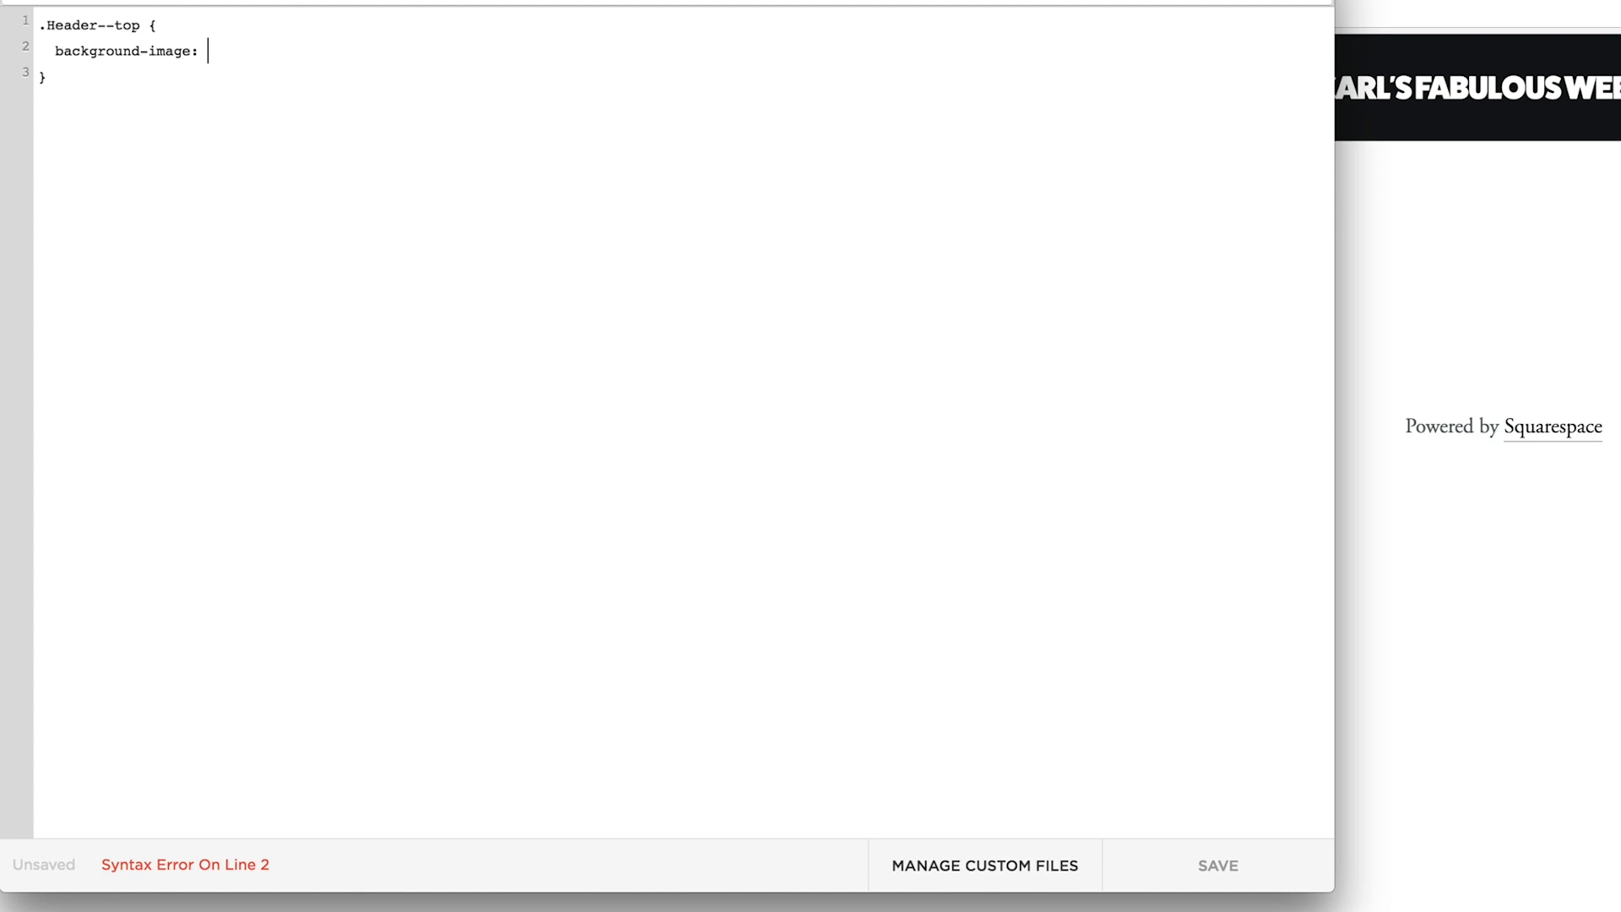
type("url")
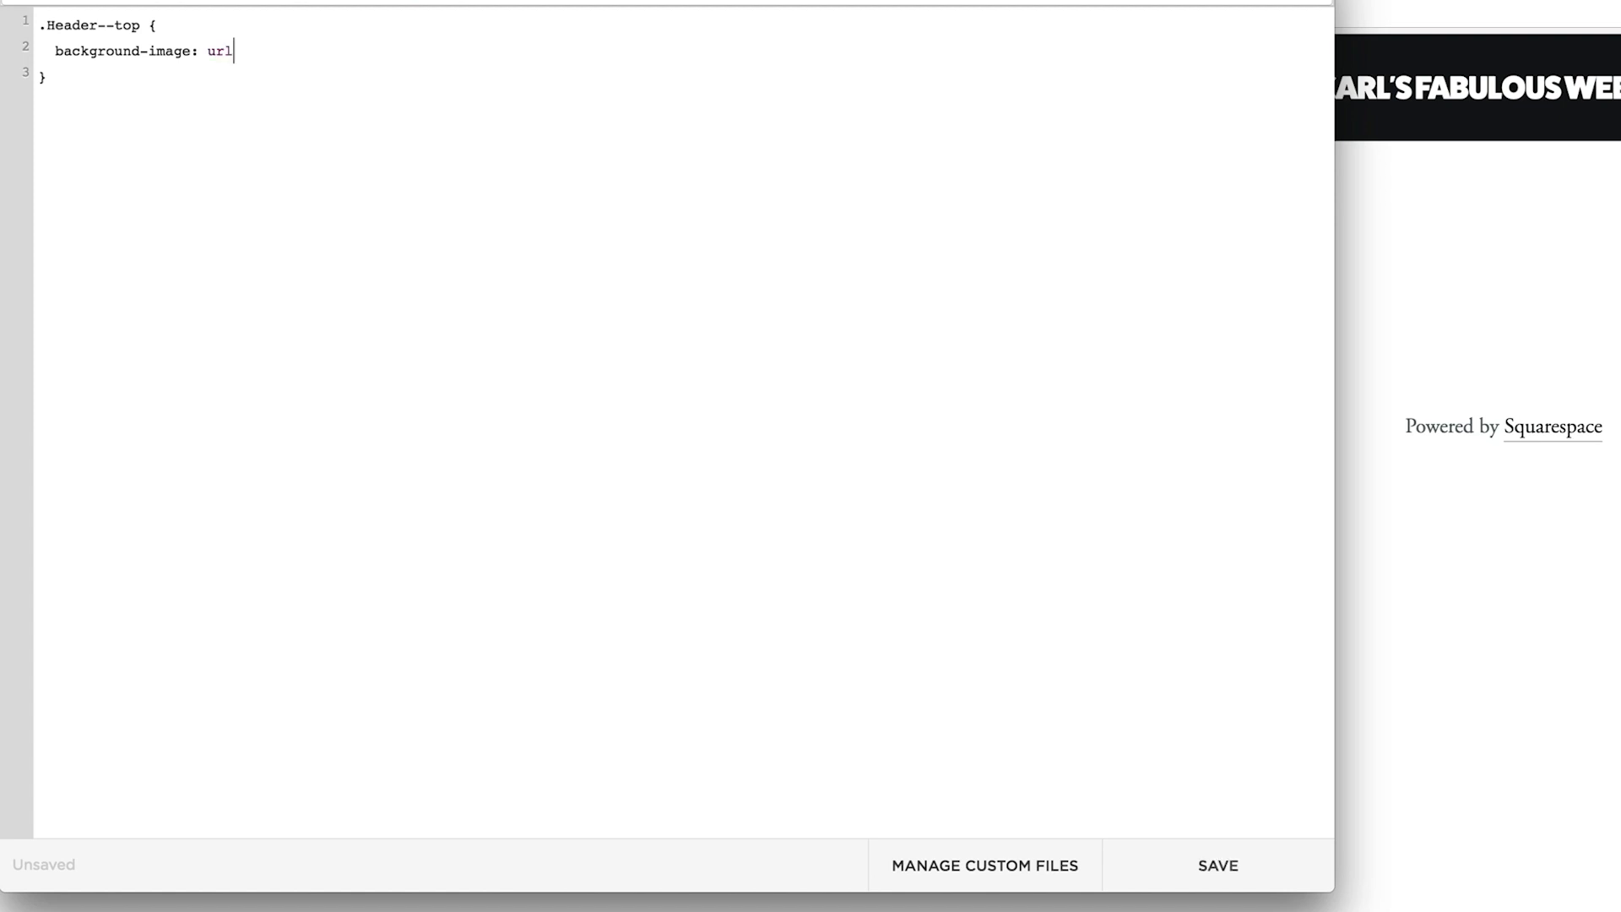
type("(")
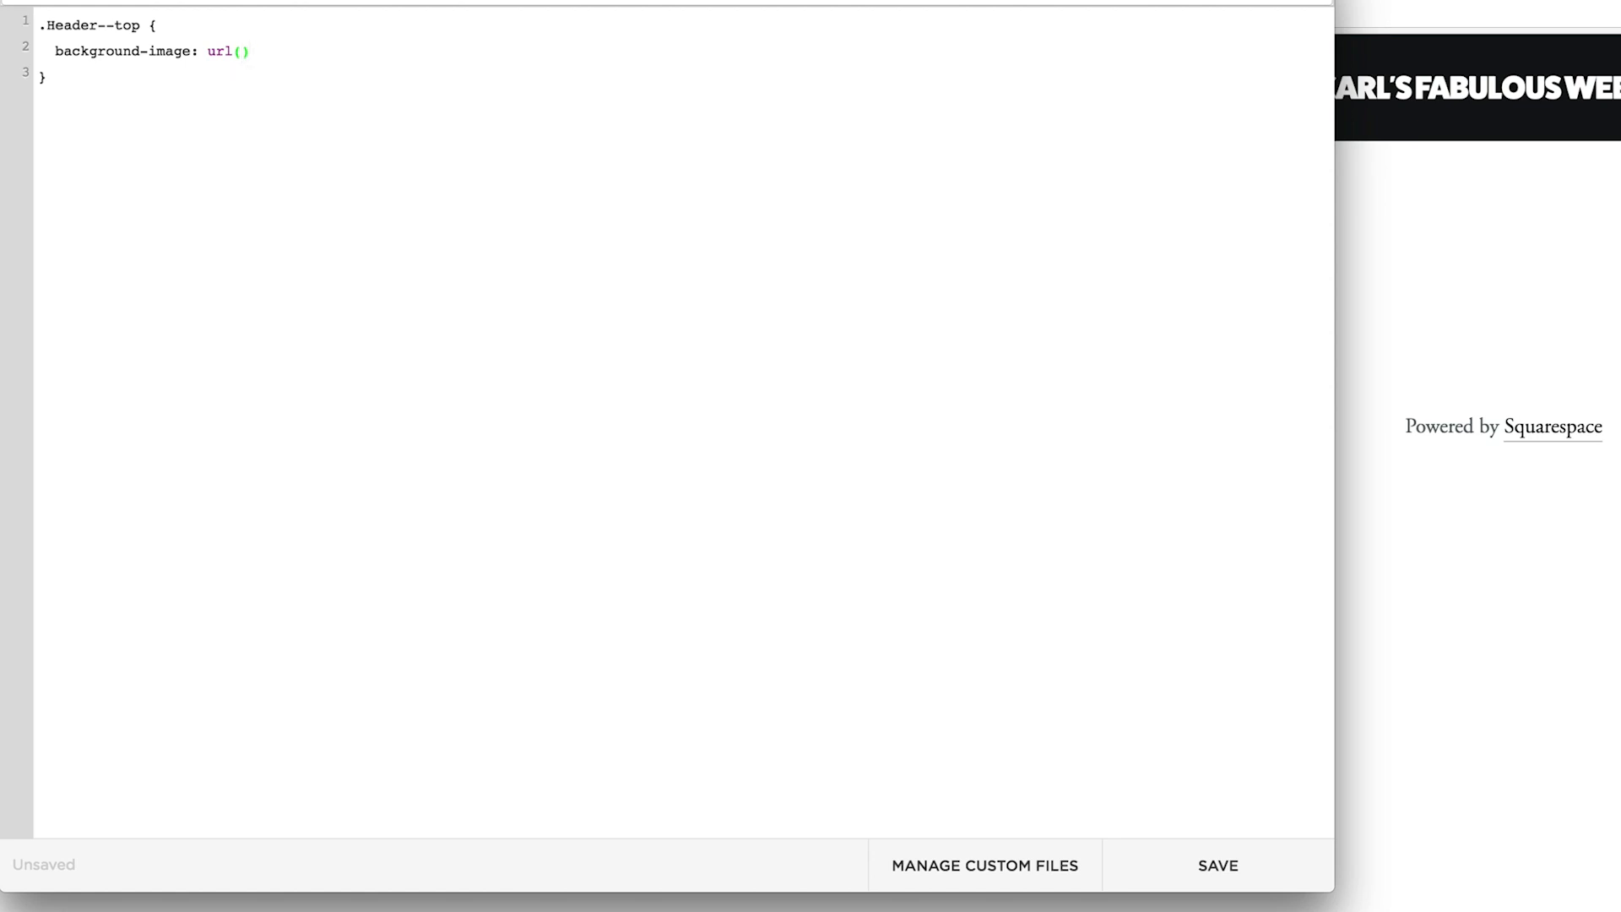
type("\"\"")
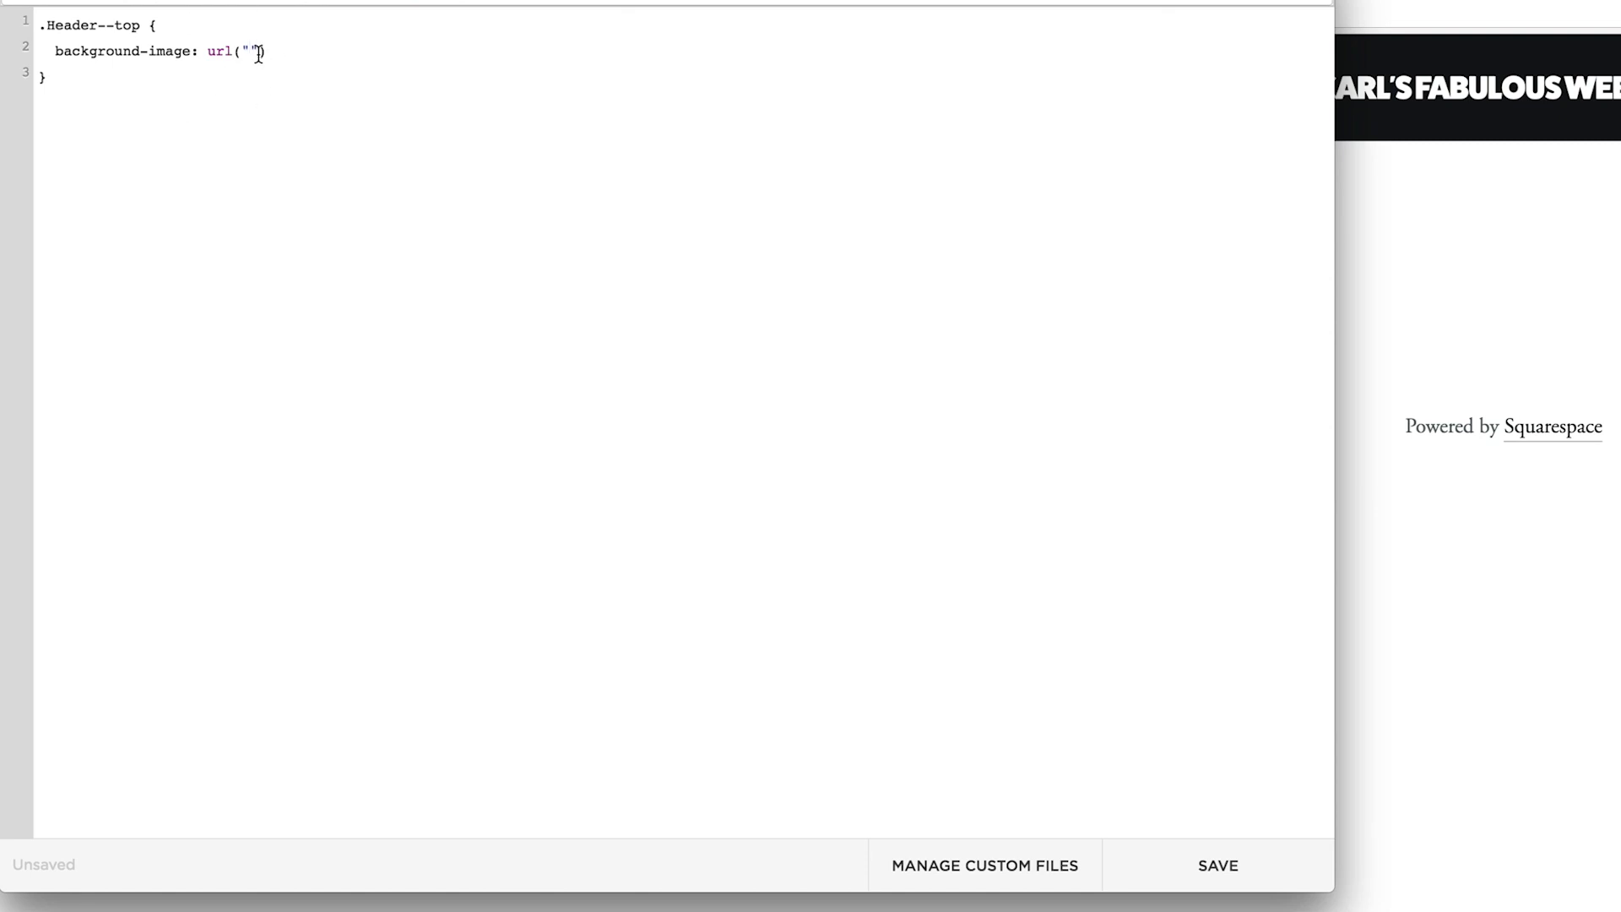
mouse_move(1145, 530)
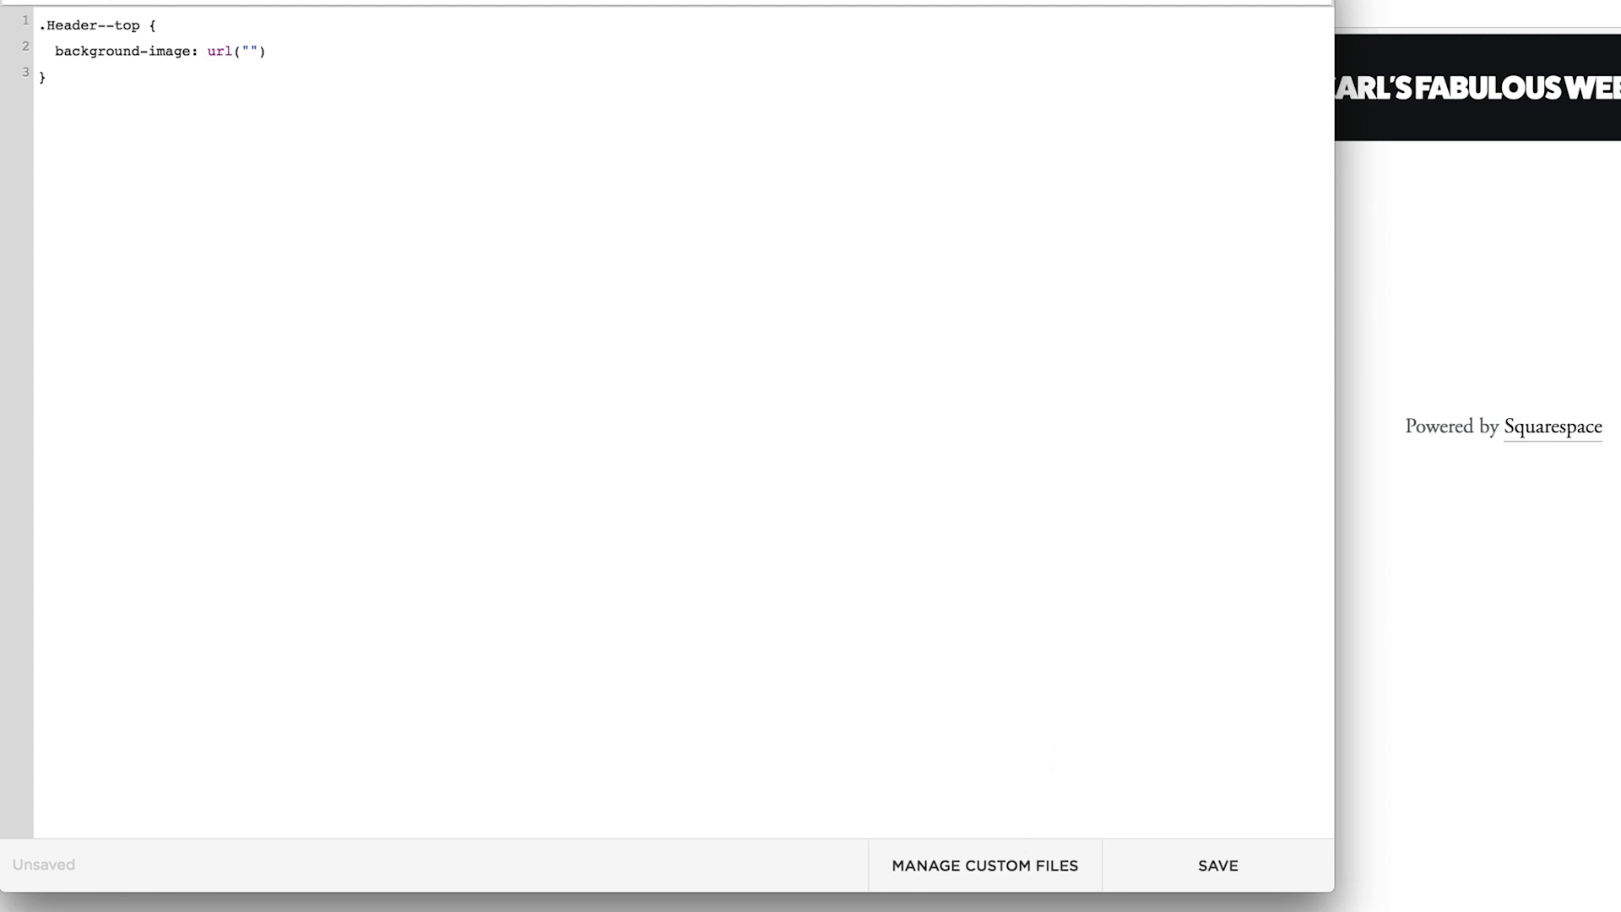
Insert the uploaded texture image's URL into url() and save the custom CSS
left_click(983, 865)
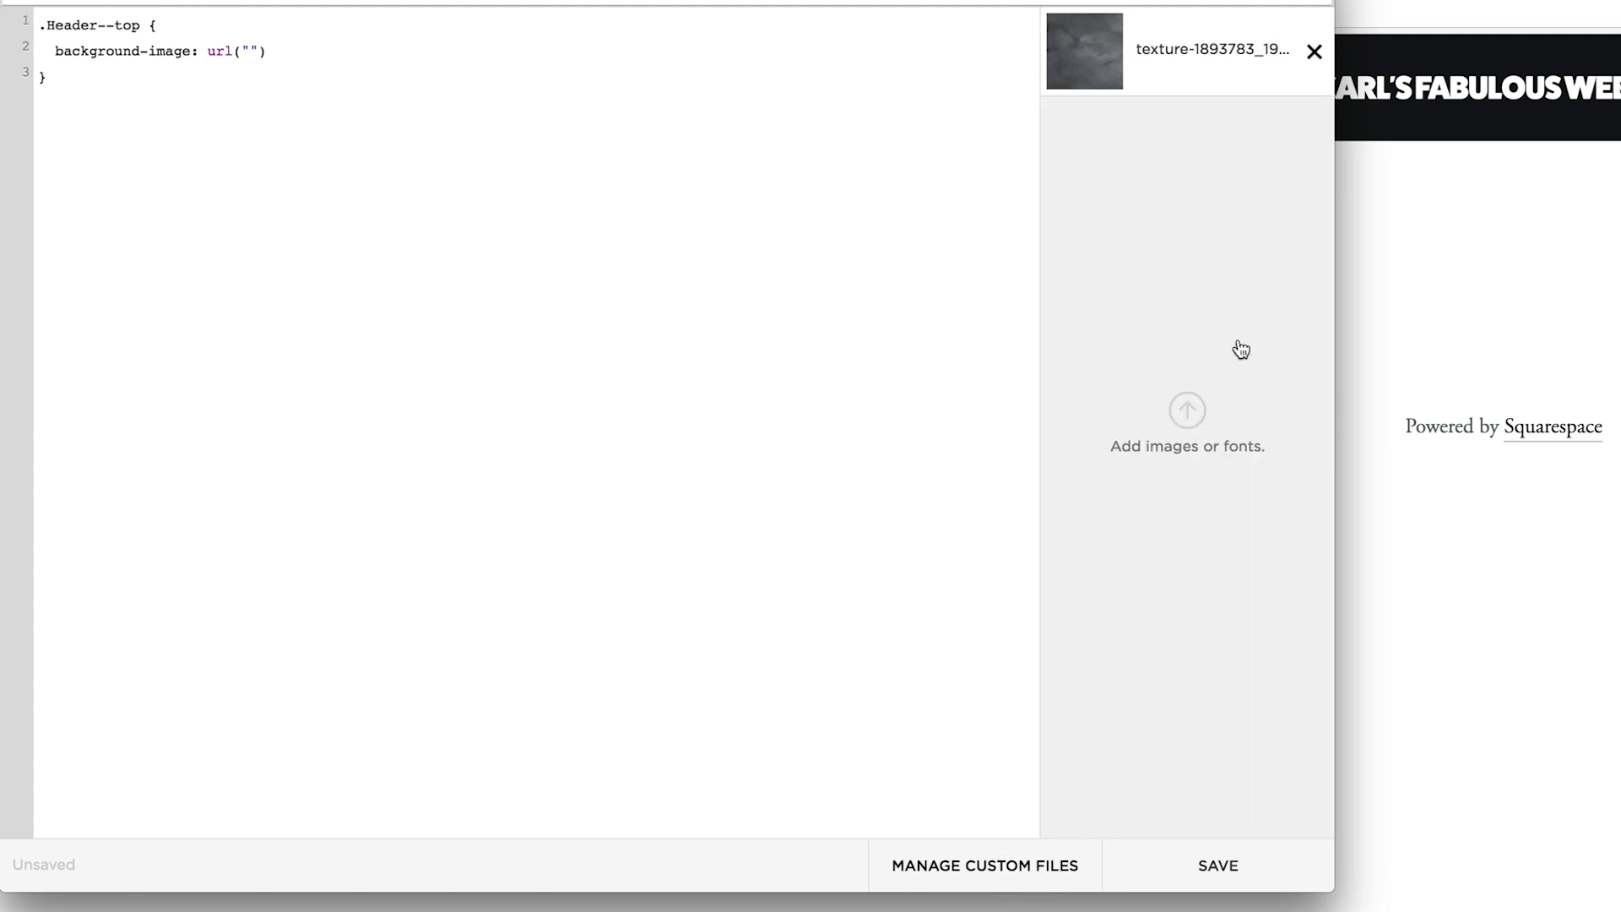
mouse_move(1175, 51)
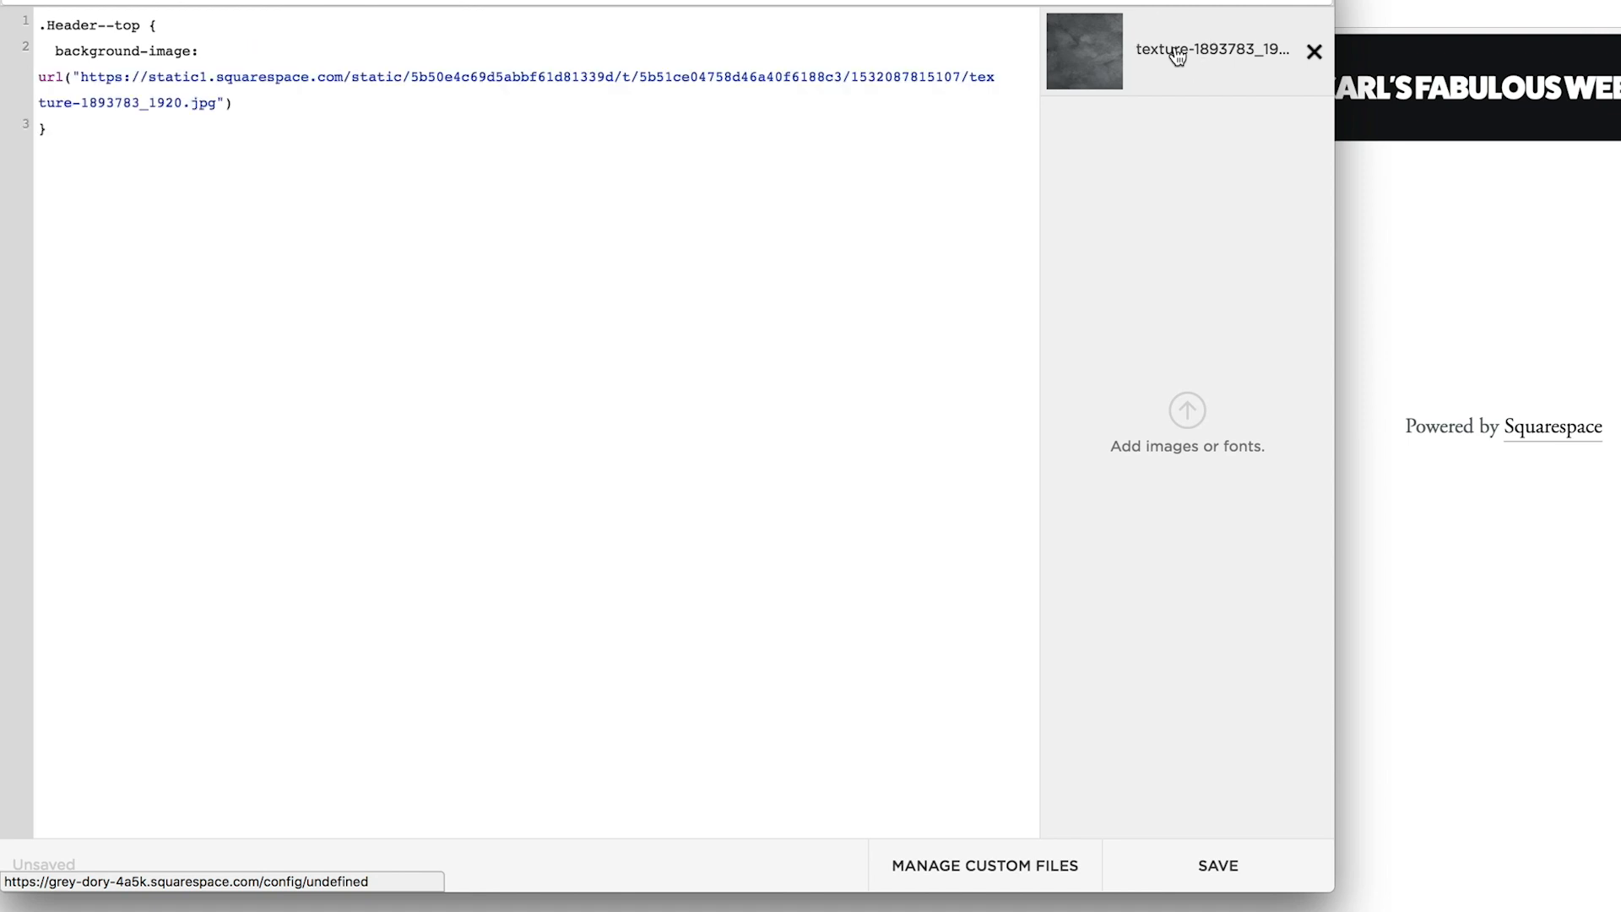
left_click(1214, 867)
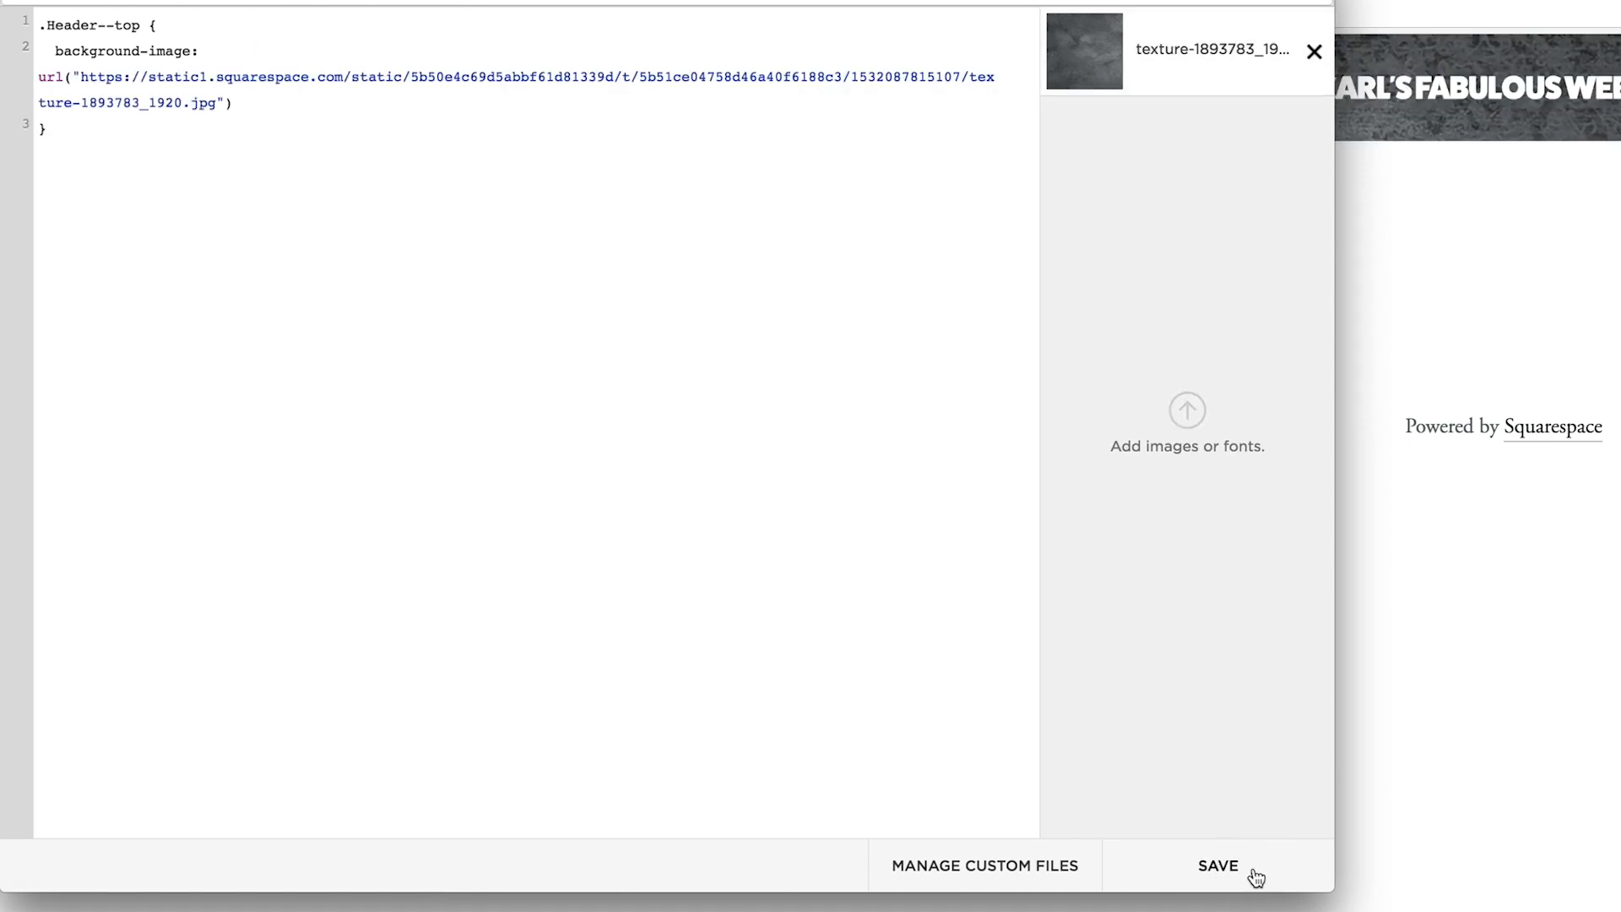
left_click(1209, 865)
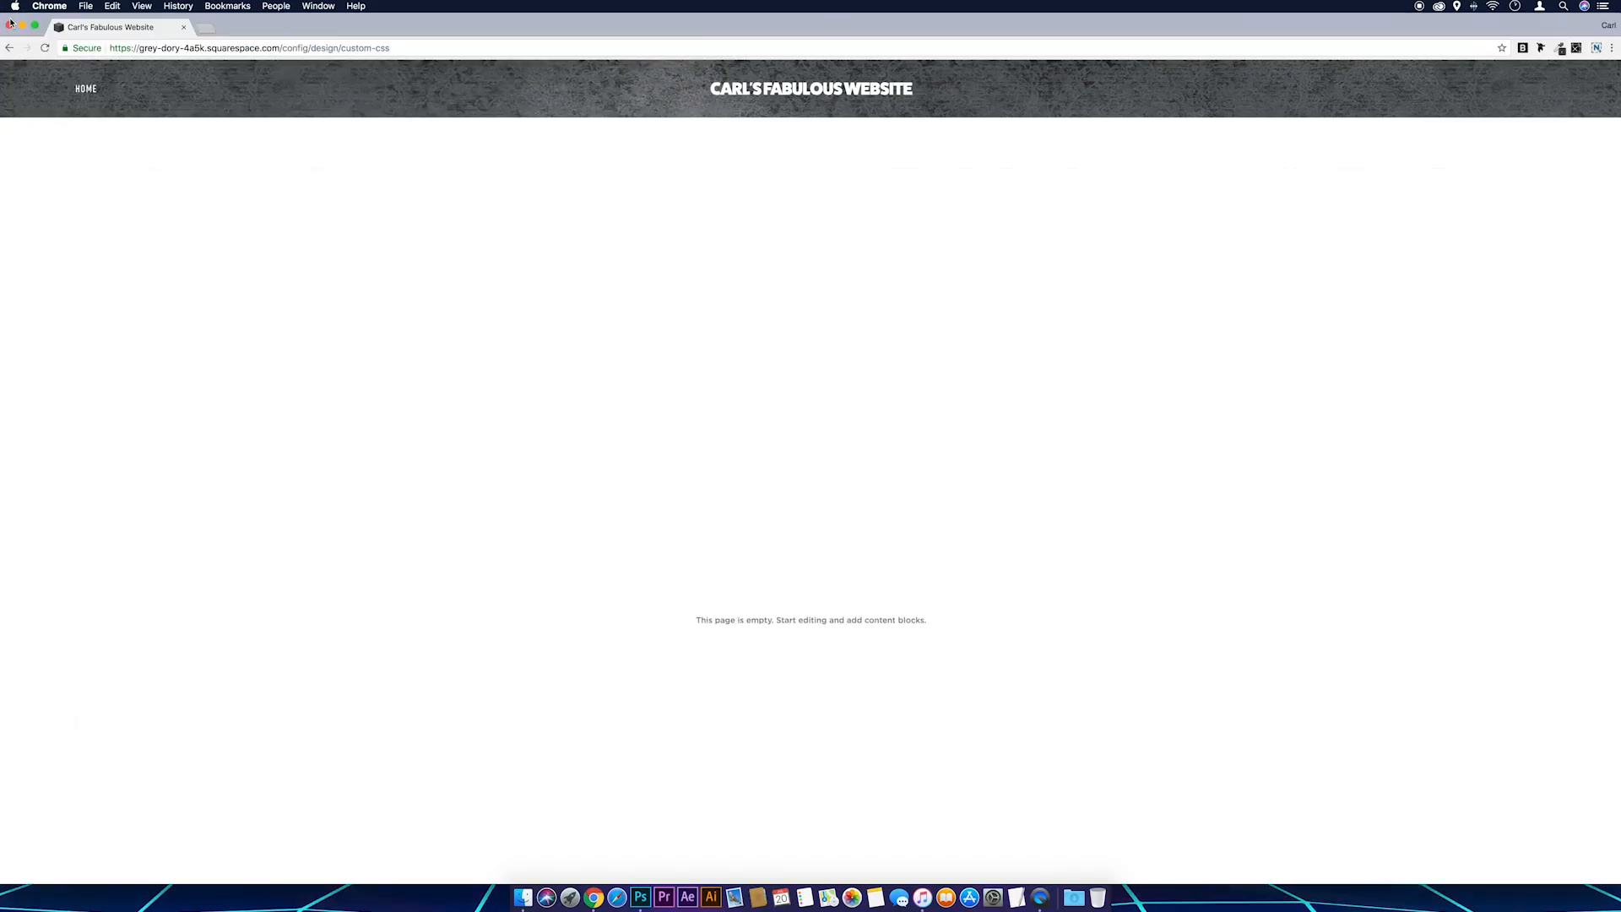